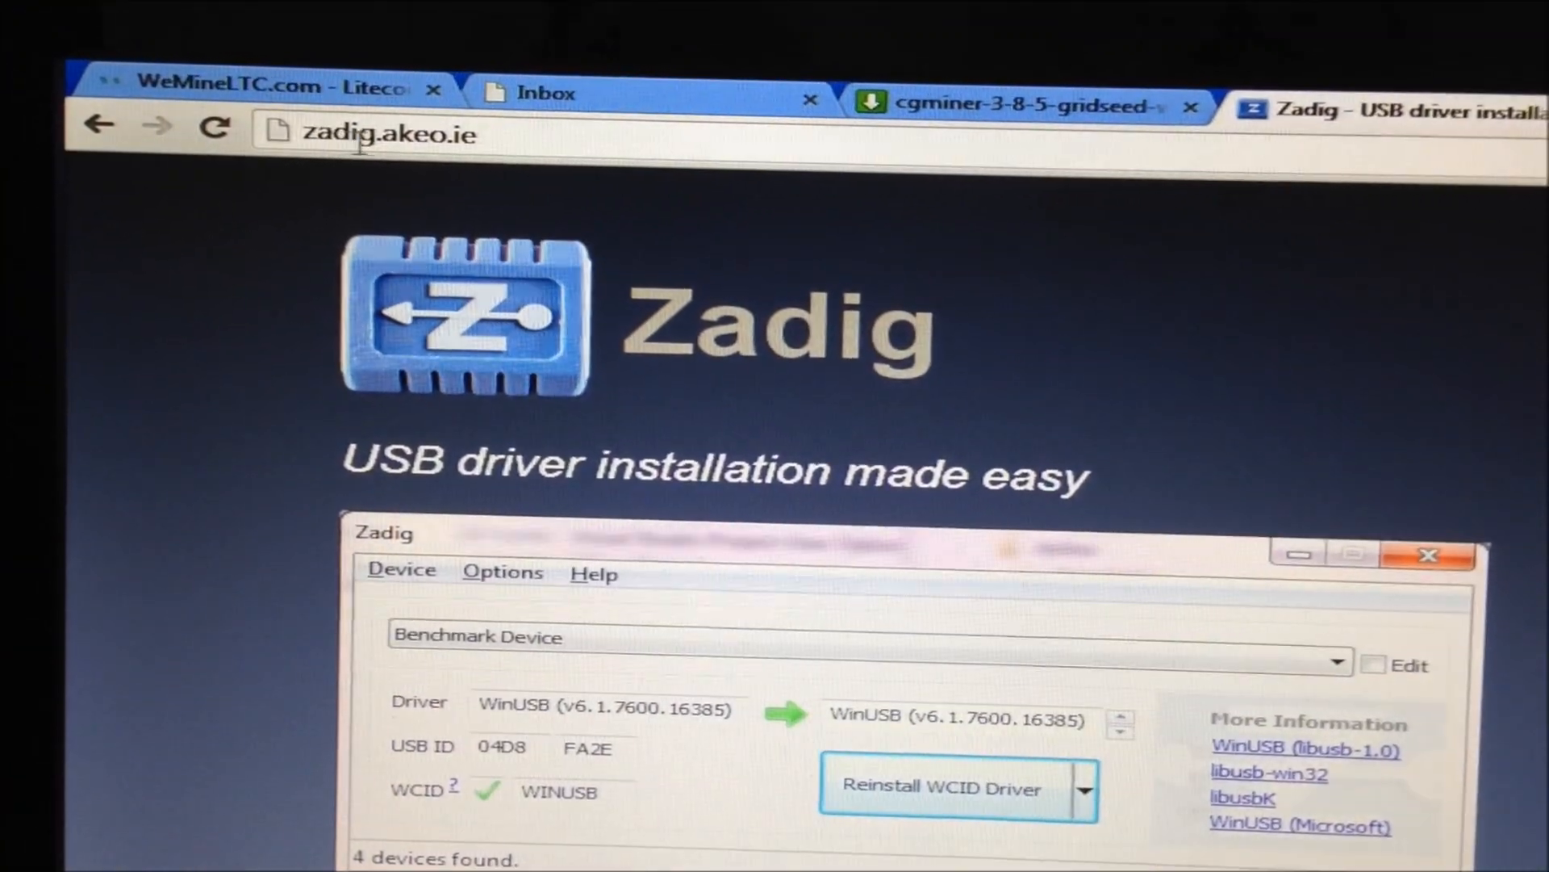
Download 'Zadig for Windows Vista or later' from zadig.akeo.ie.
scroll(down, 3)
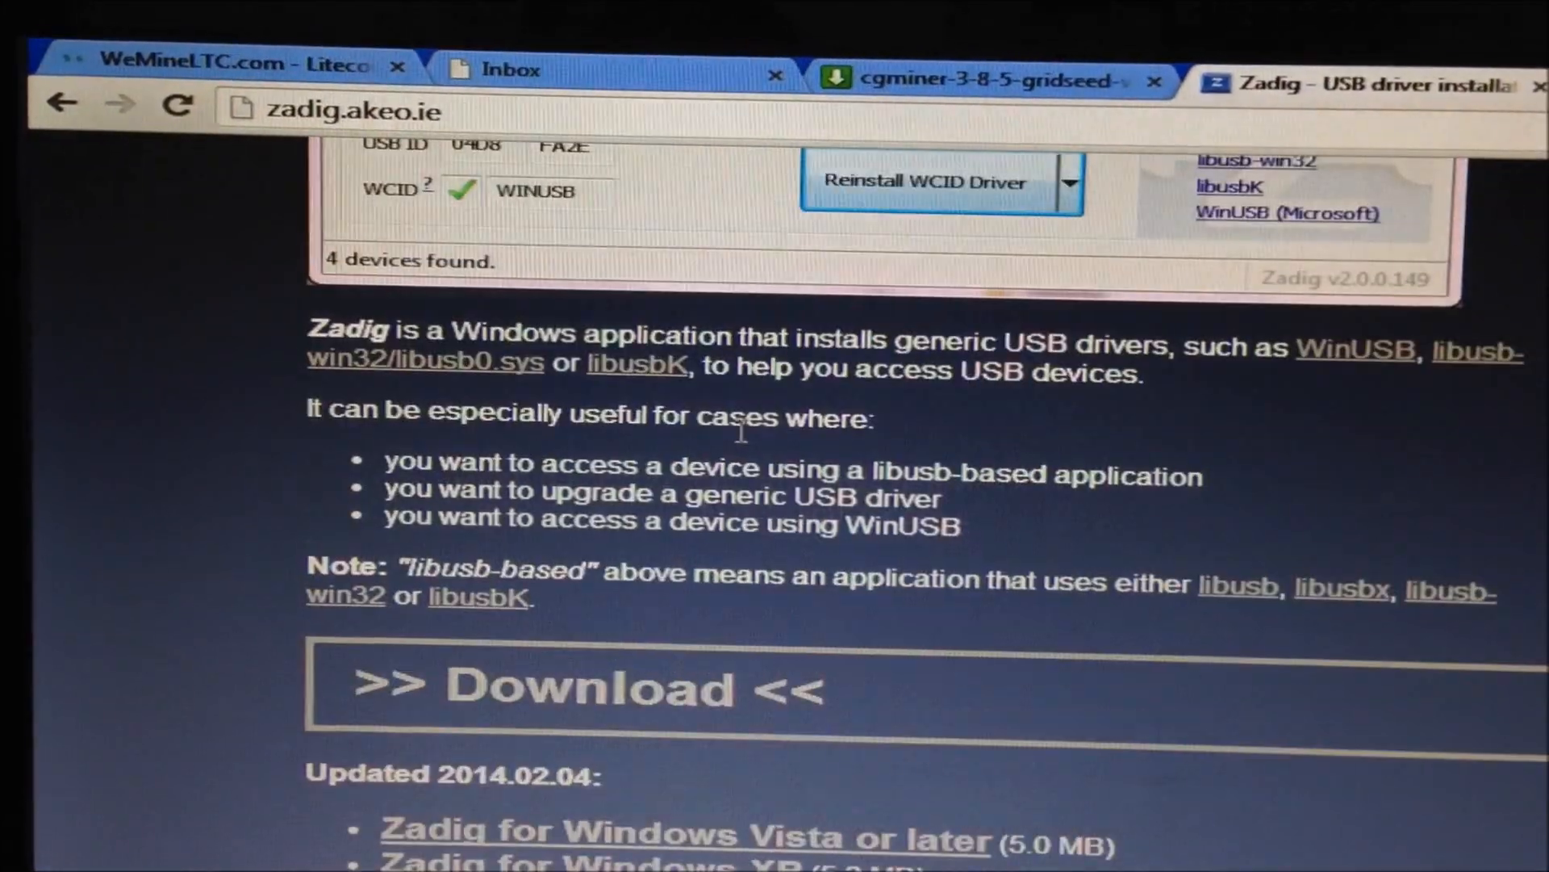
scroll(down, 3)
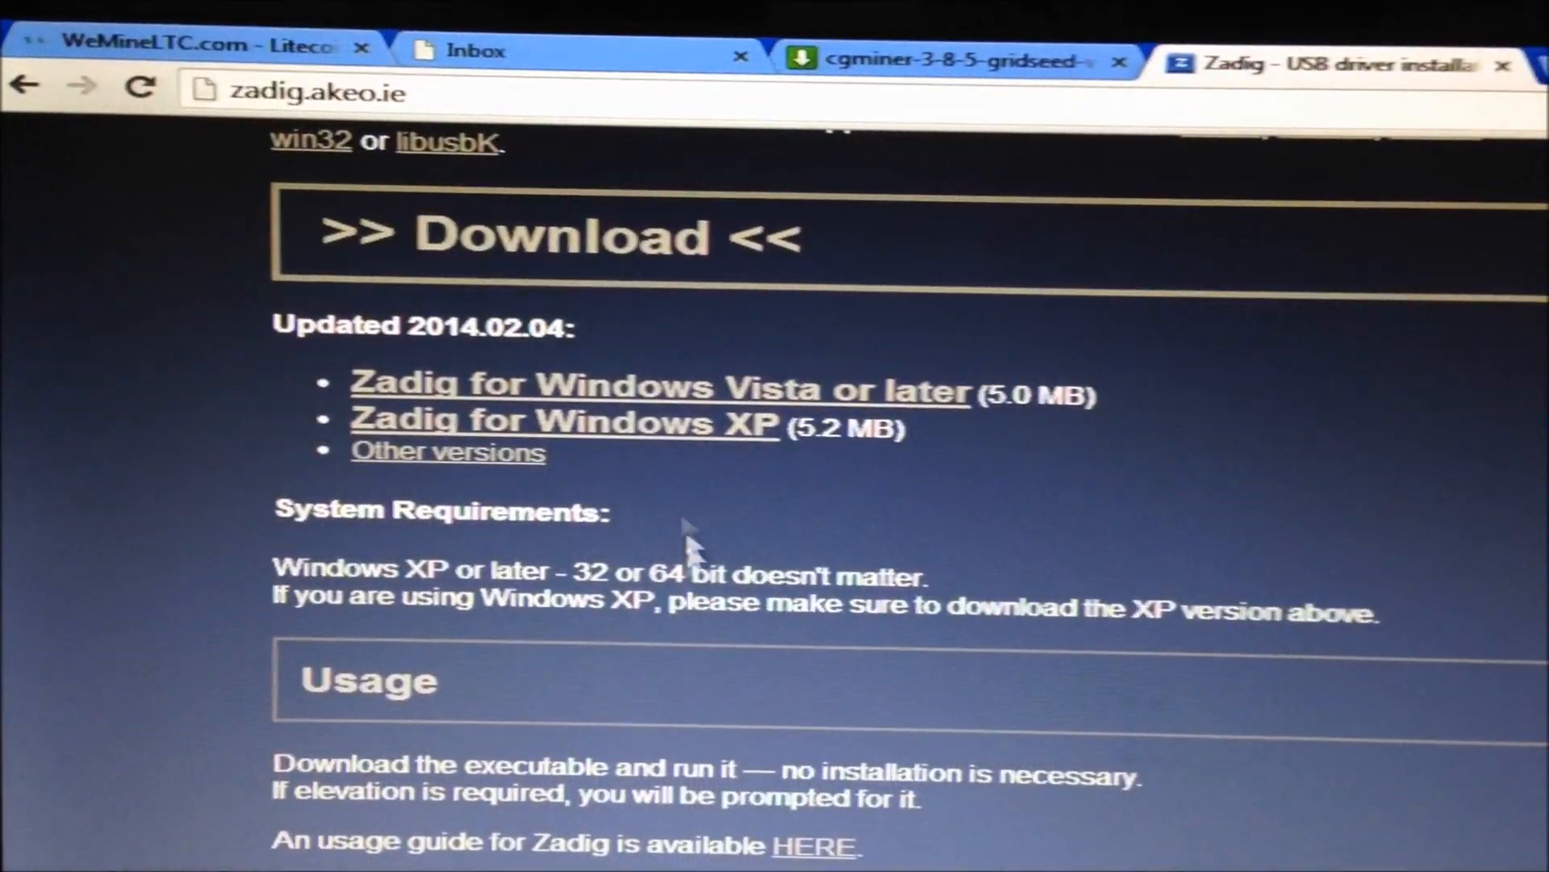
click(657, 390)
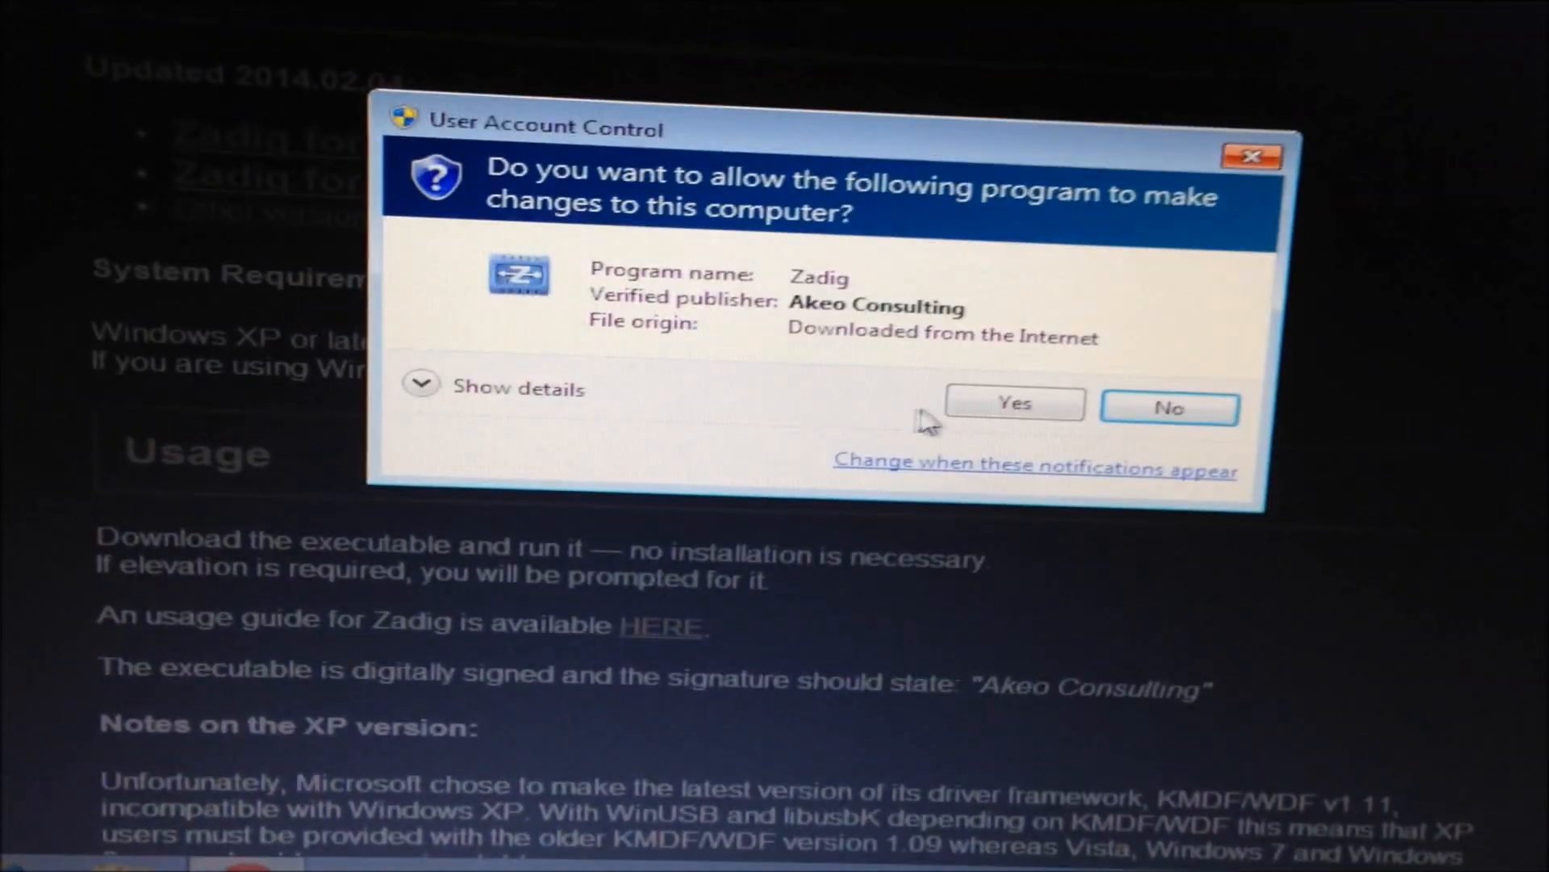
Allow Zadig through UAC, enable List All Devices, and show the seven detected devices.
click(1012, 403)
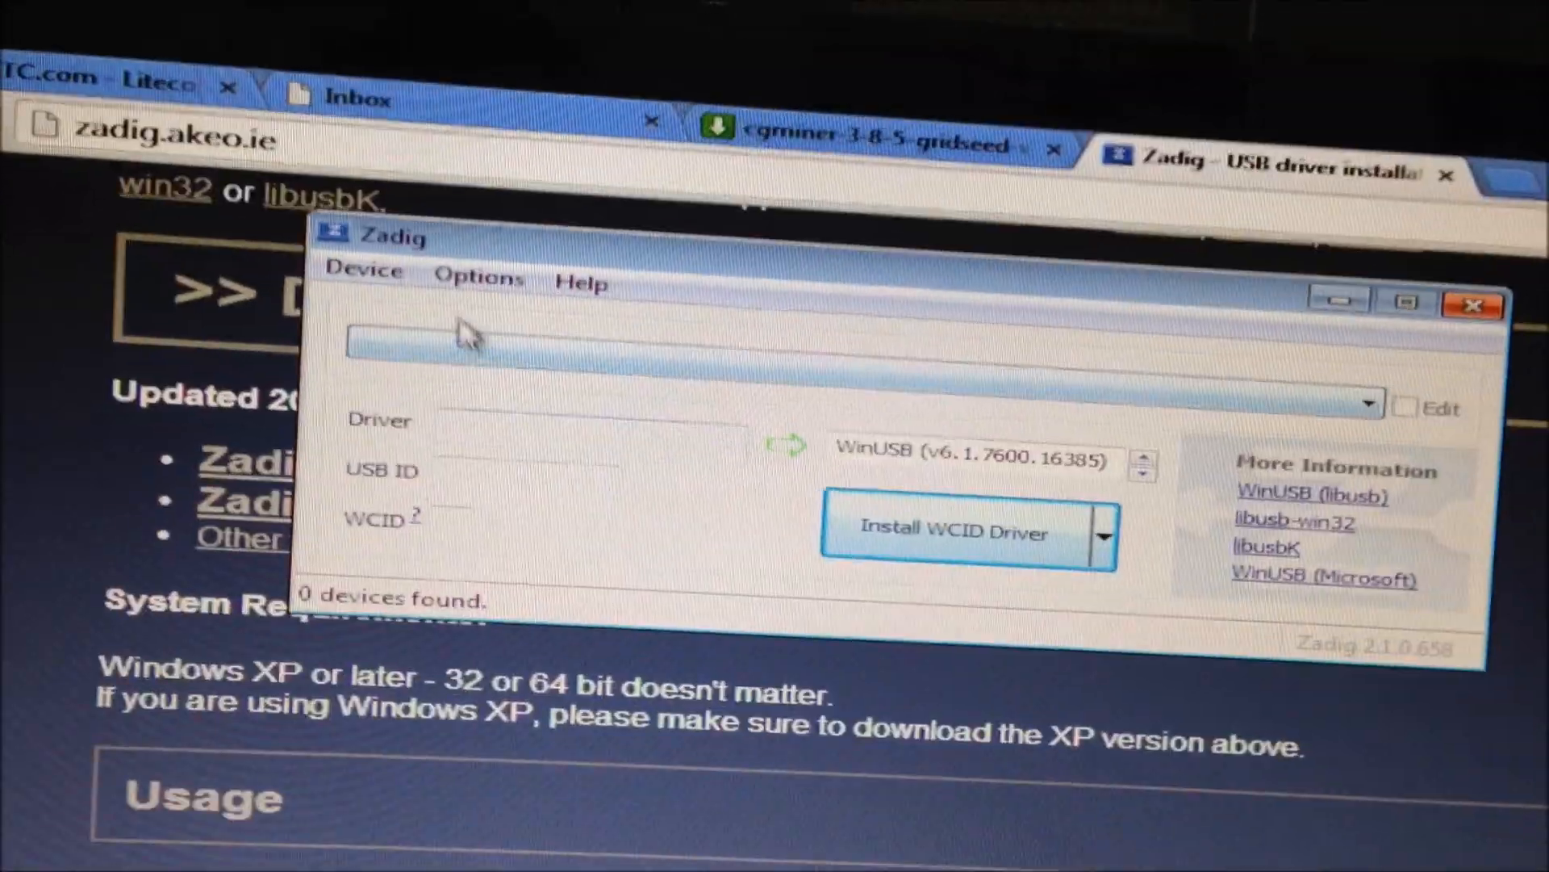
click(474, 272)
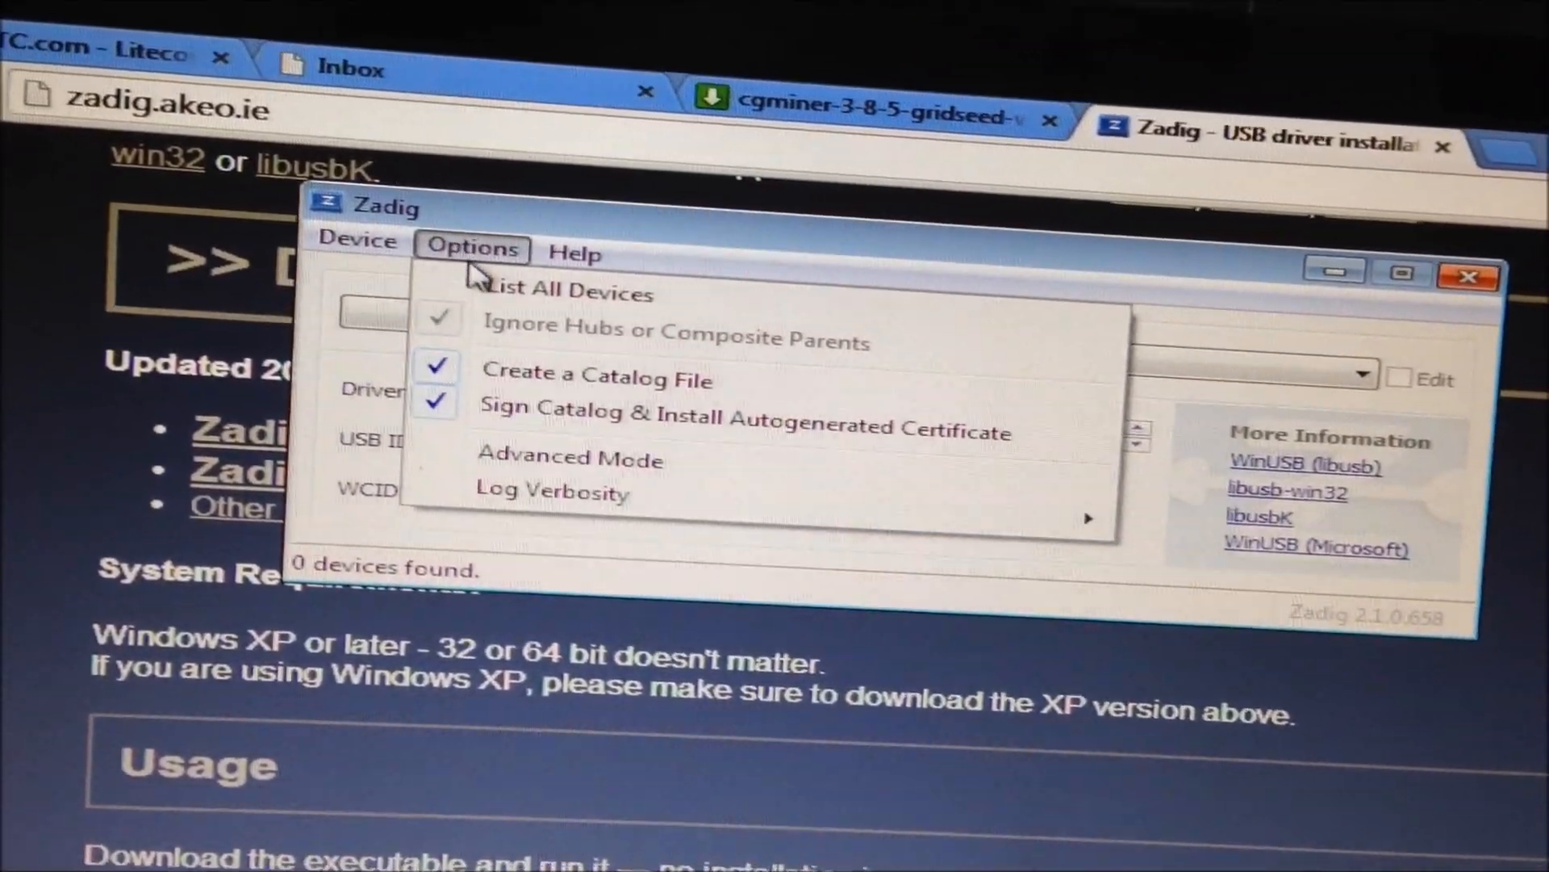
click(563, 292)
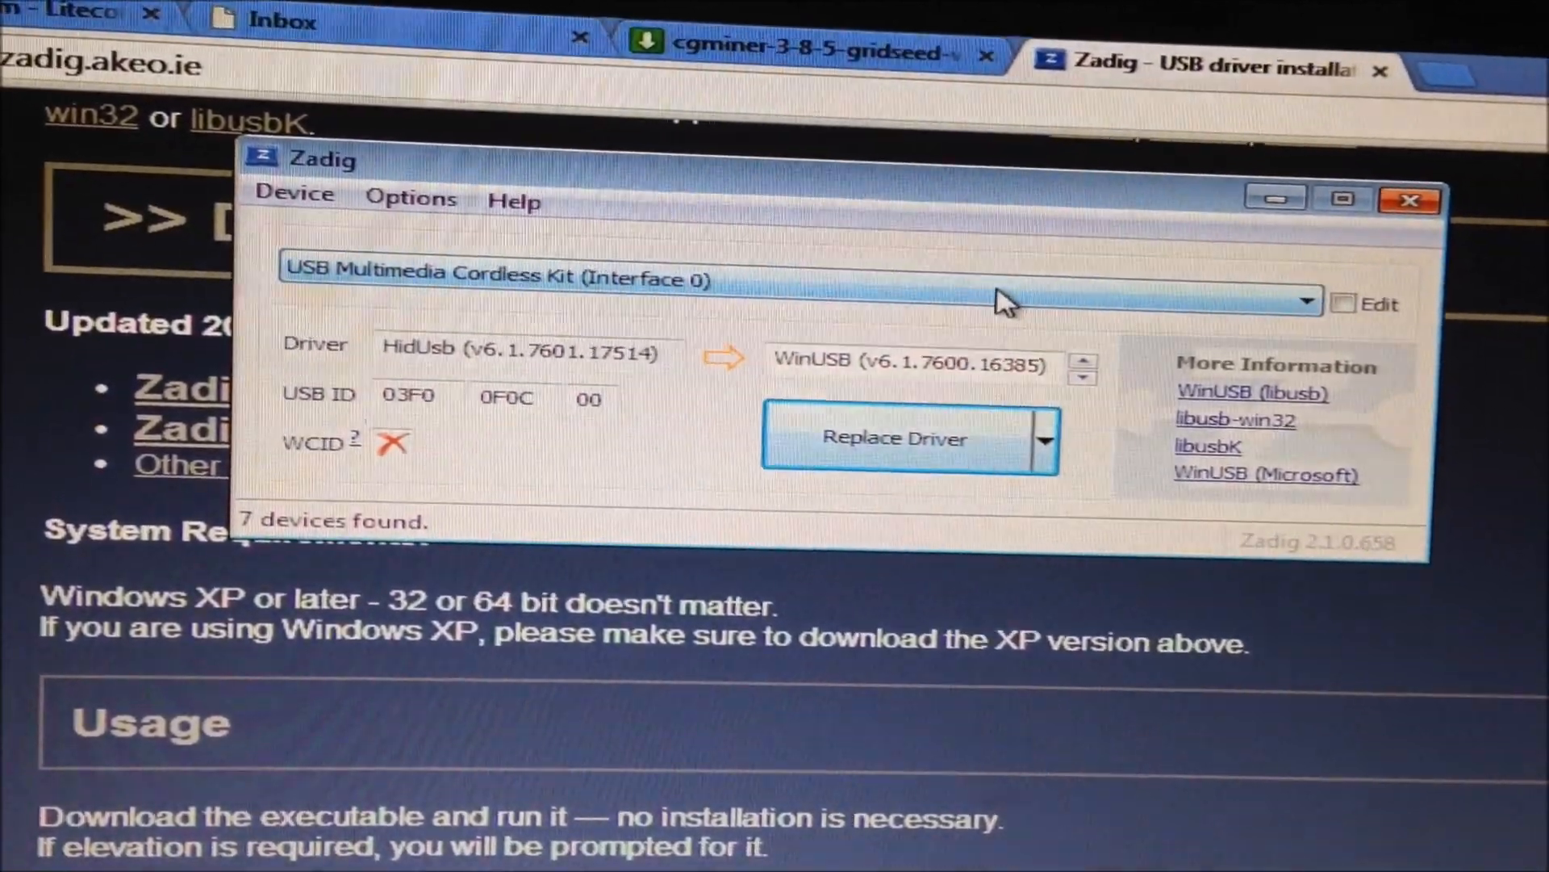
click(1304, 300)
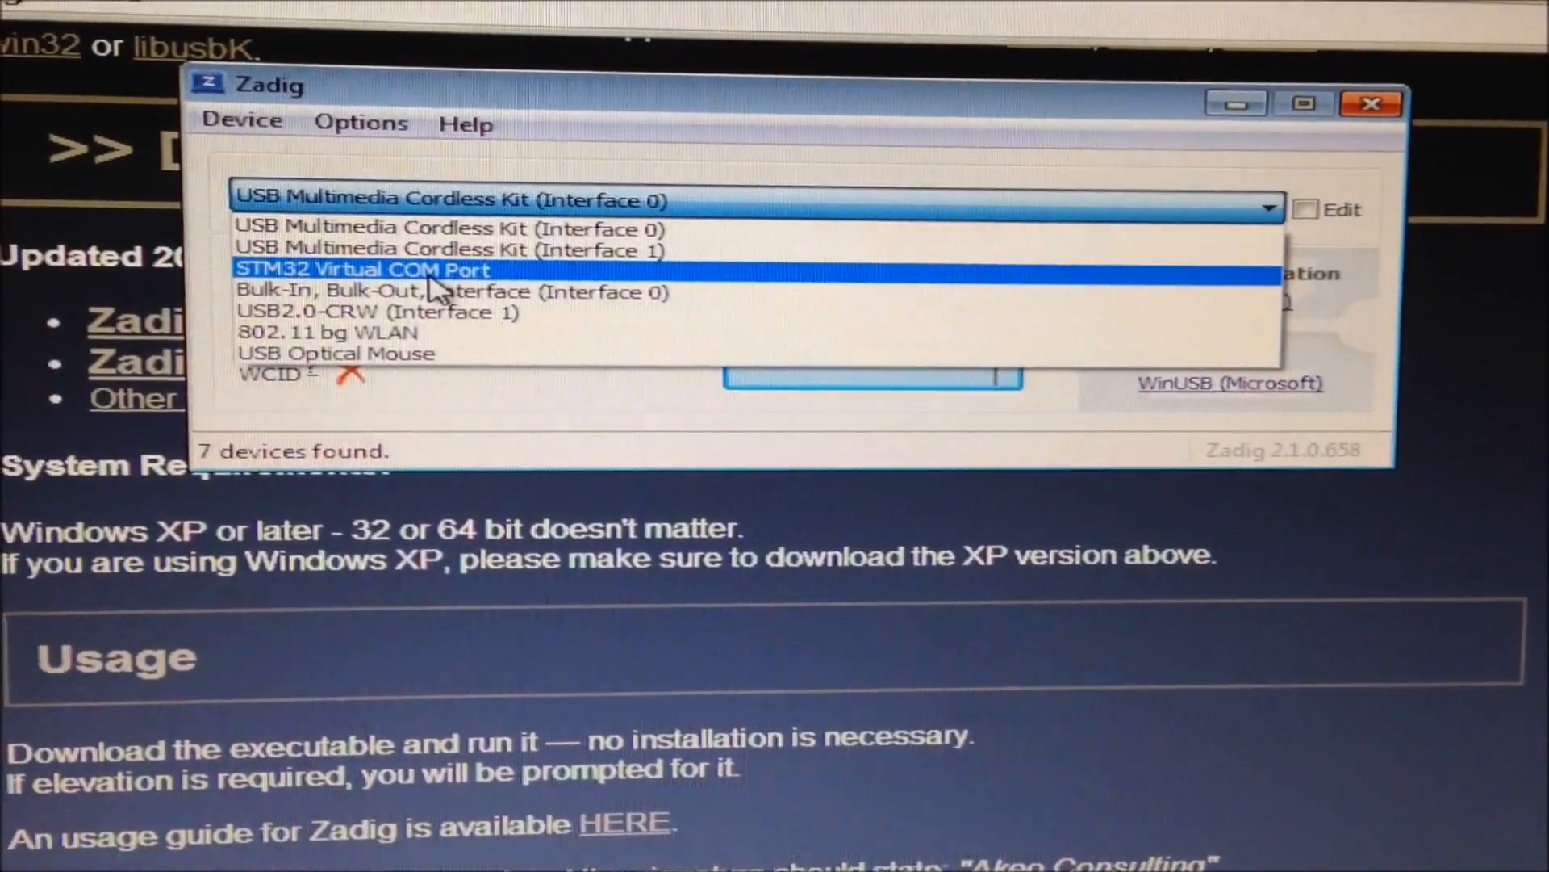
Replace the STM32 Virtual COM Port's usbser driver with WinUSB.
click(361, 269)
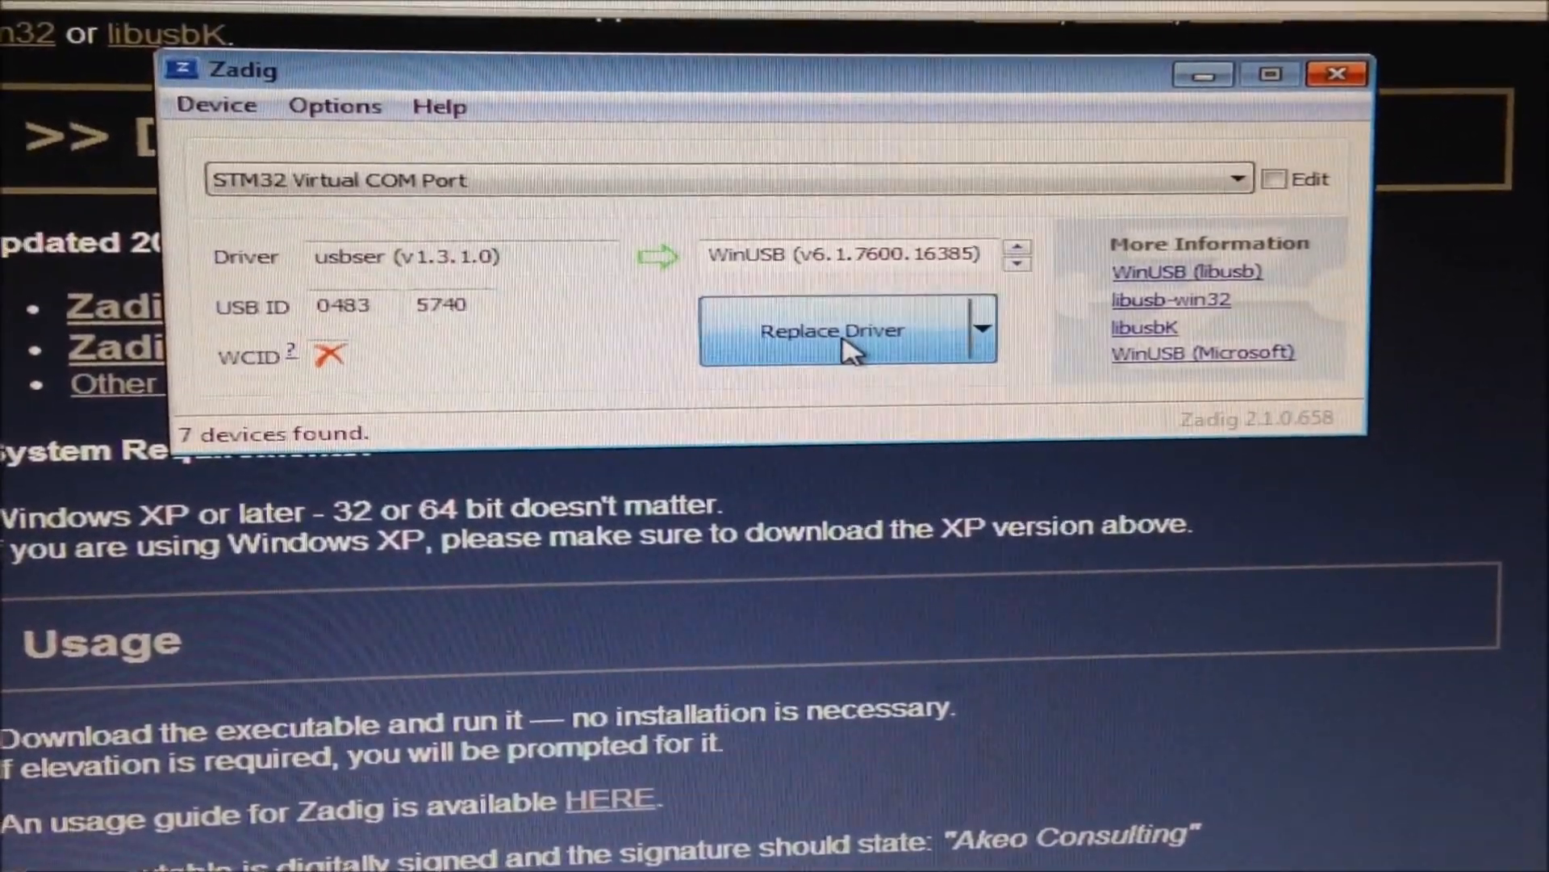
click(832, 330)
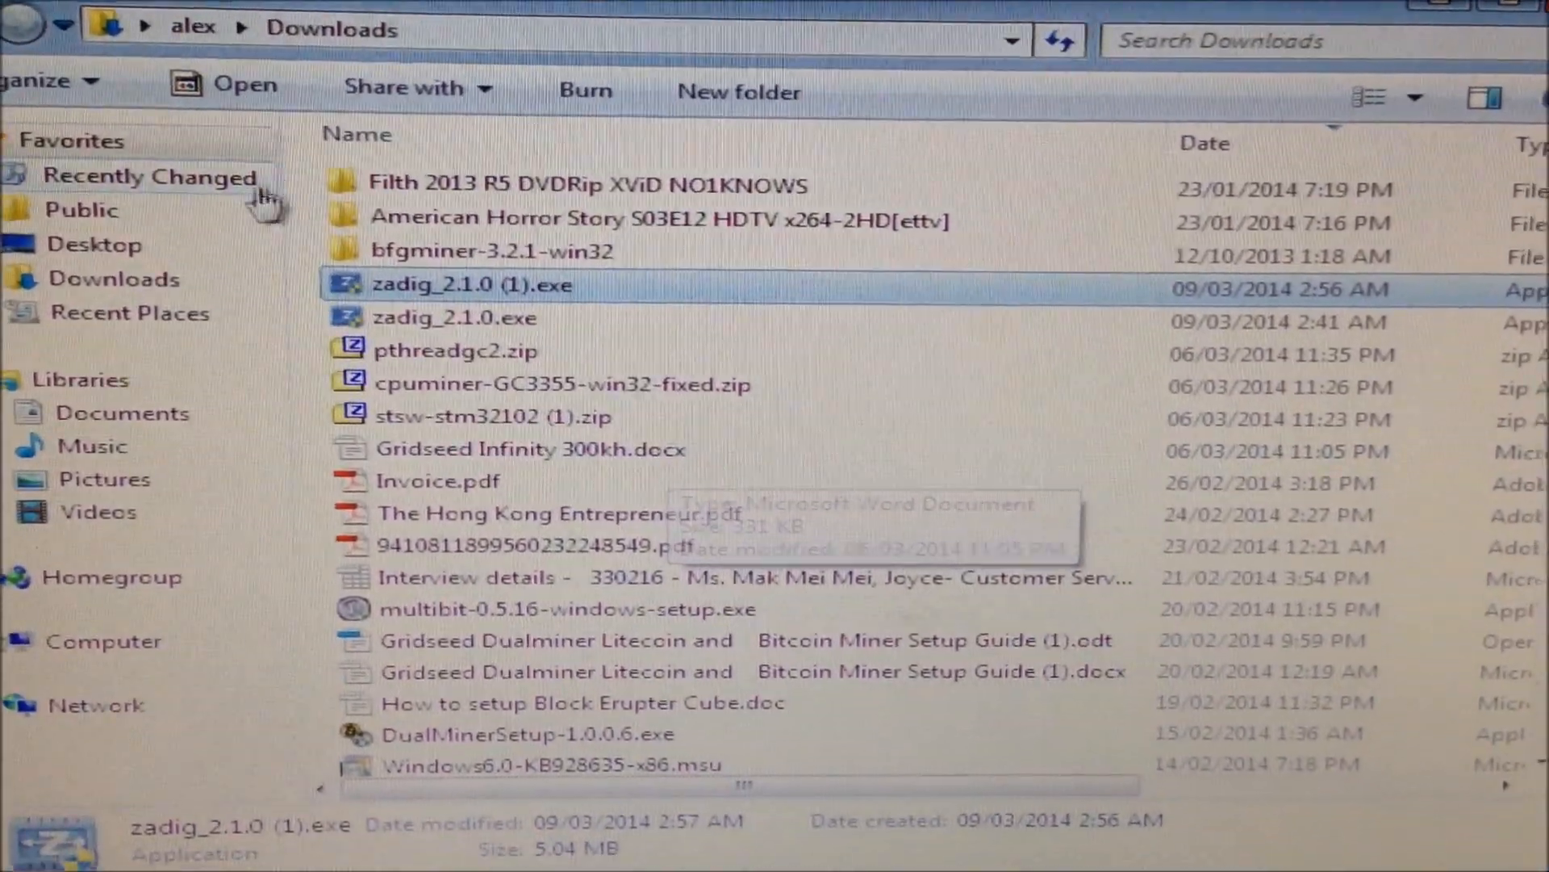
Relaunch zadig_2.1.0 (1).exe and select STM32 Virtual COM Port to confirm WinUSB.
double_click(472, 285)
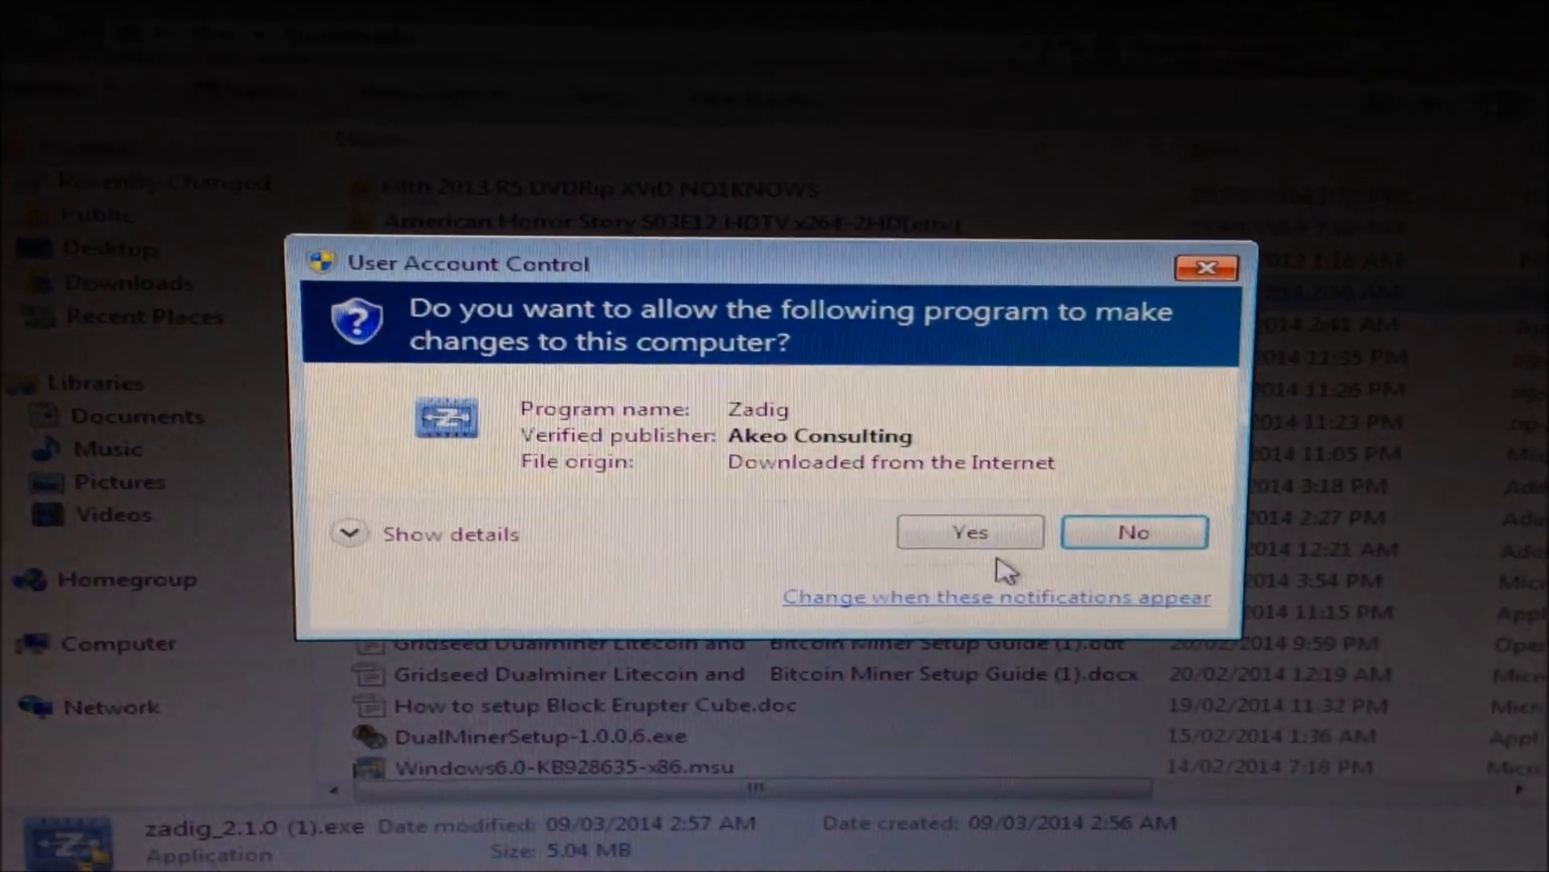
click(969, 532)
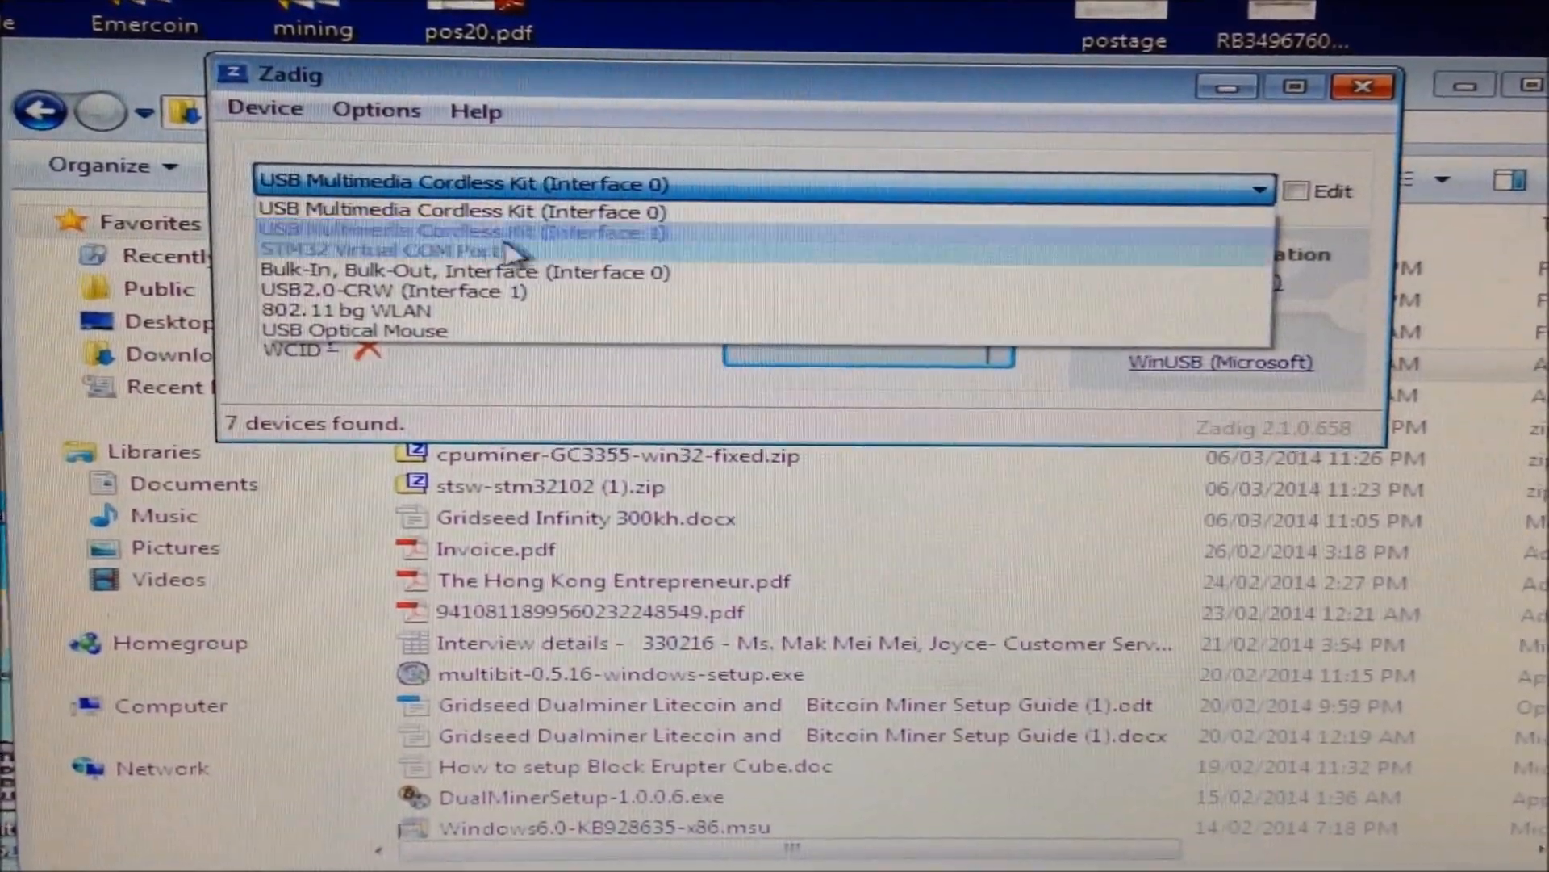
click(380, 250)
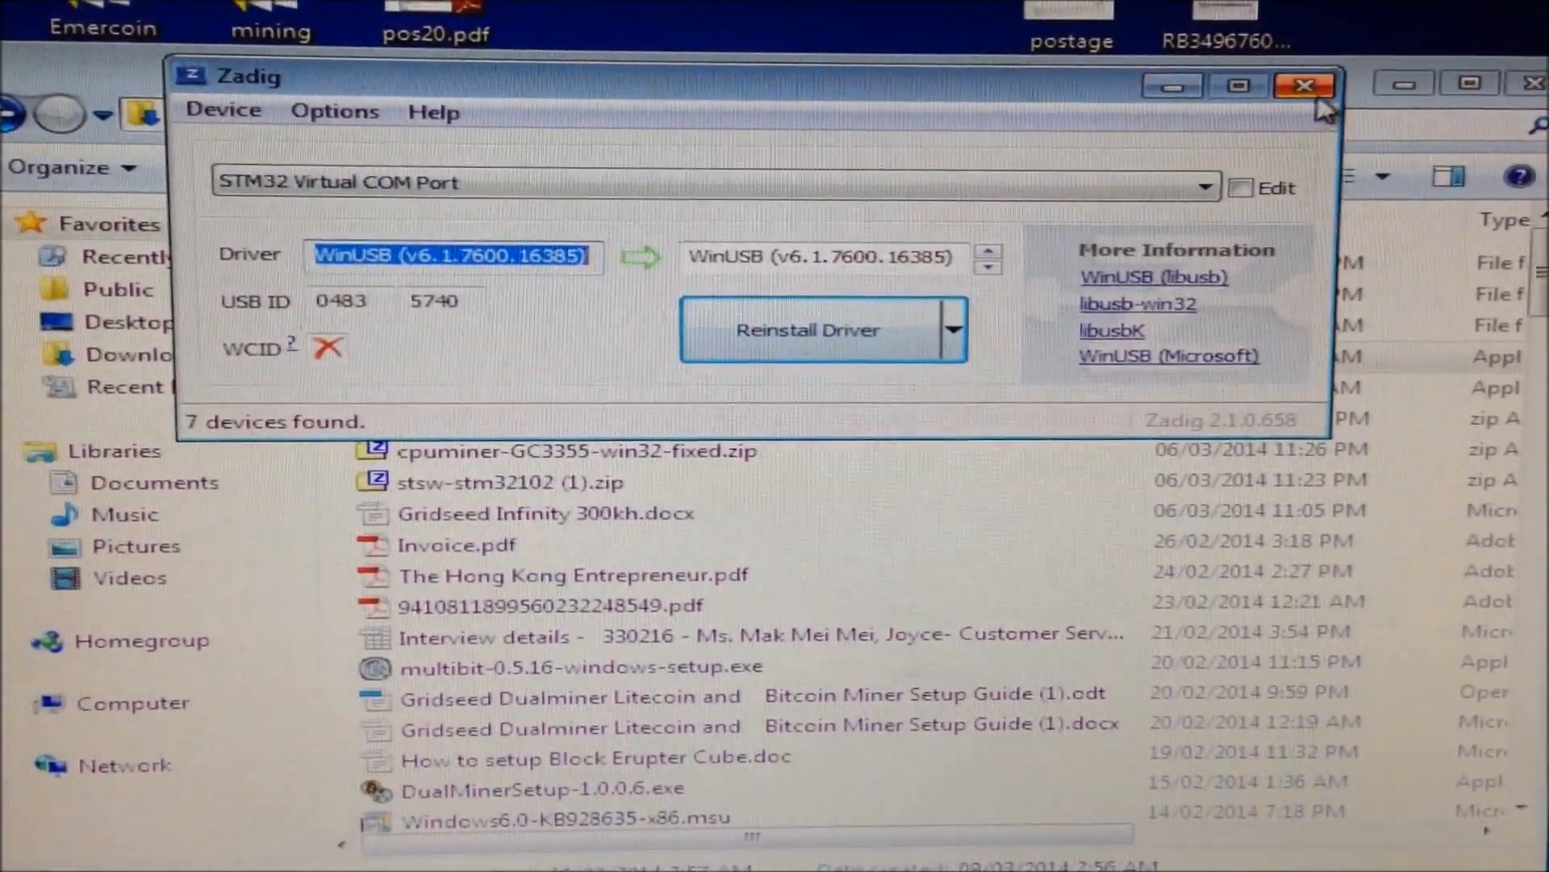
Close Zadig and download cgminer-3-8-5-gridseed-windows (1.63 MB) from MediaFire.
click(1305, 84)
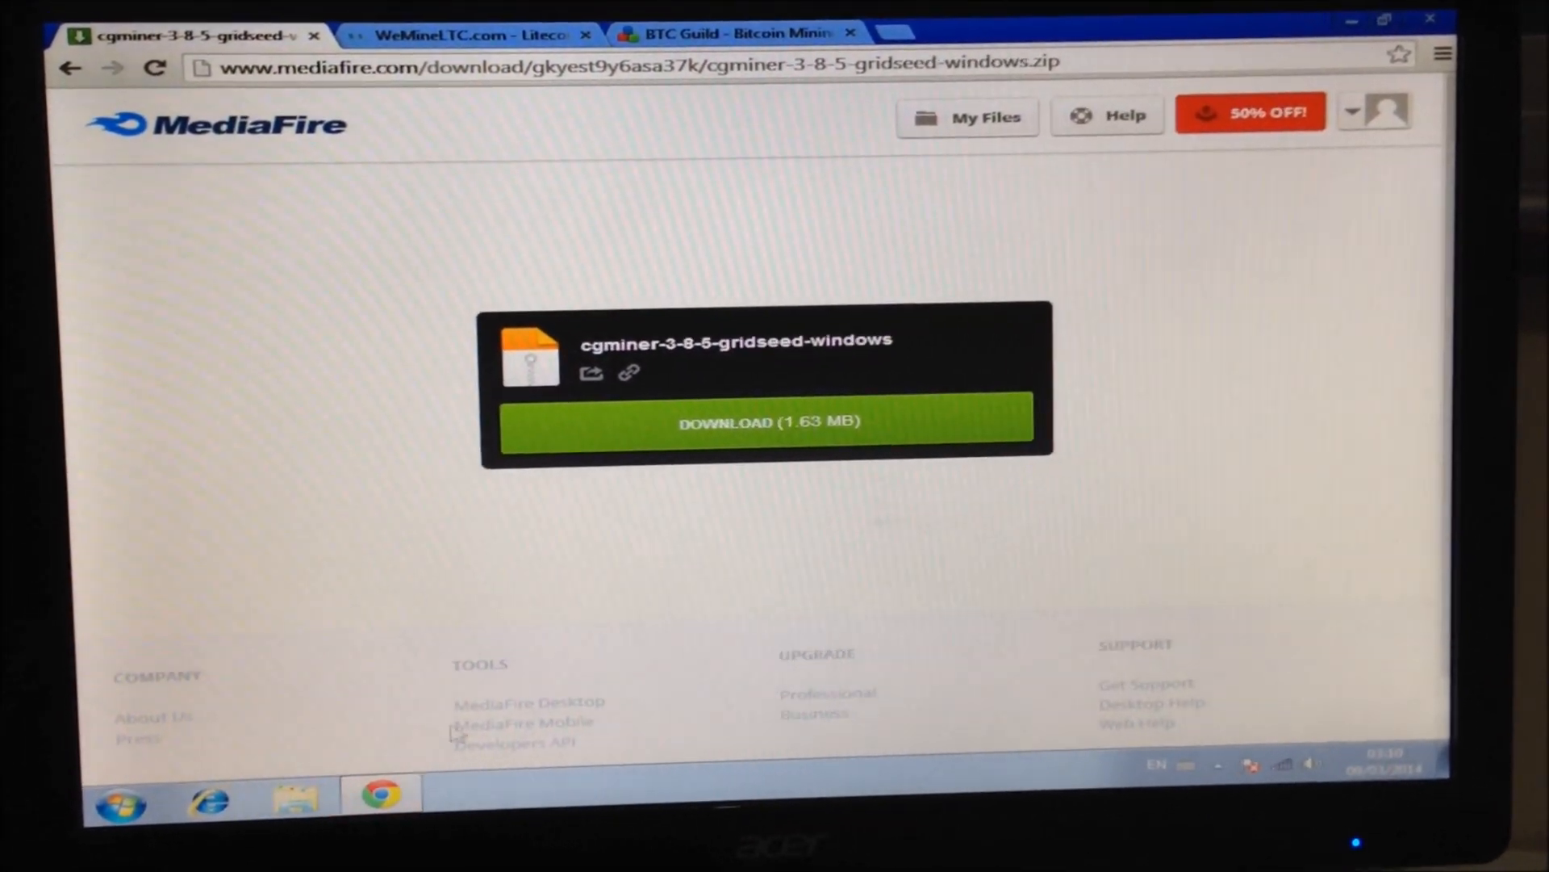
click(766, 420)
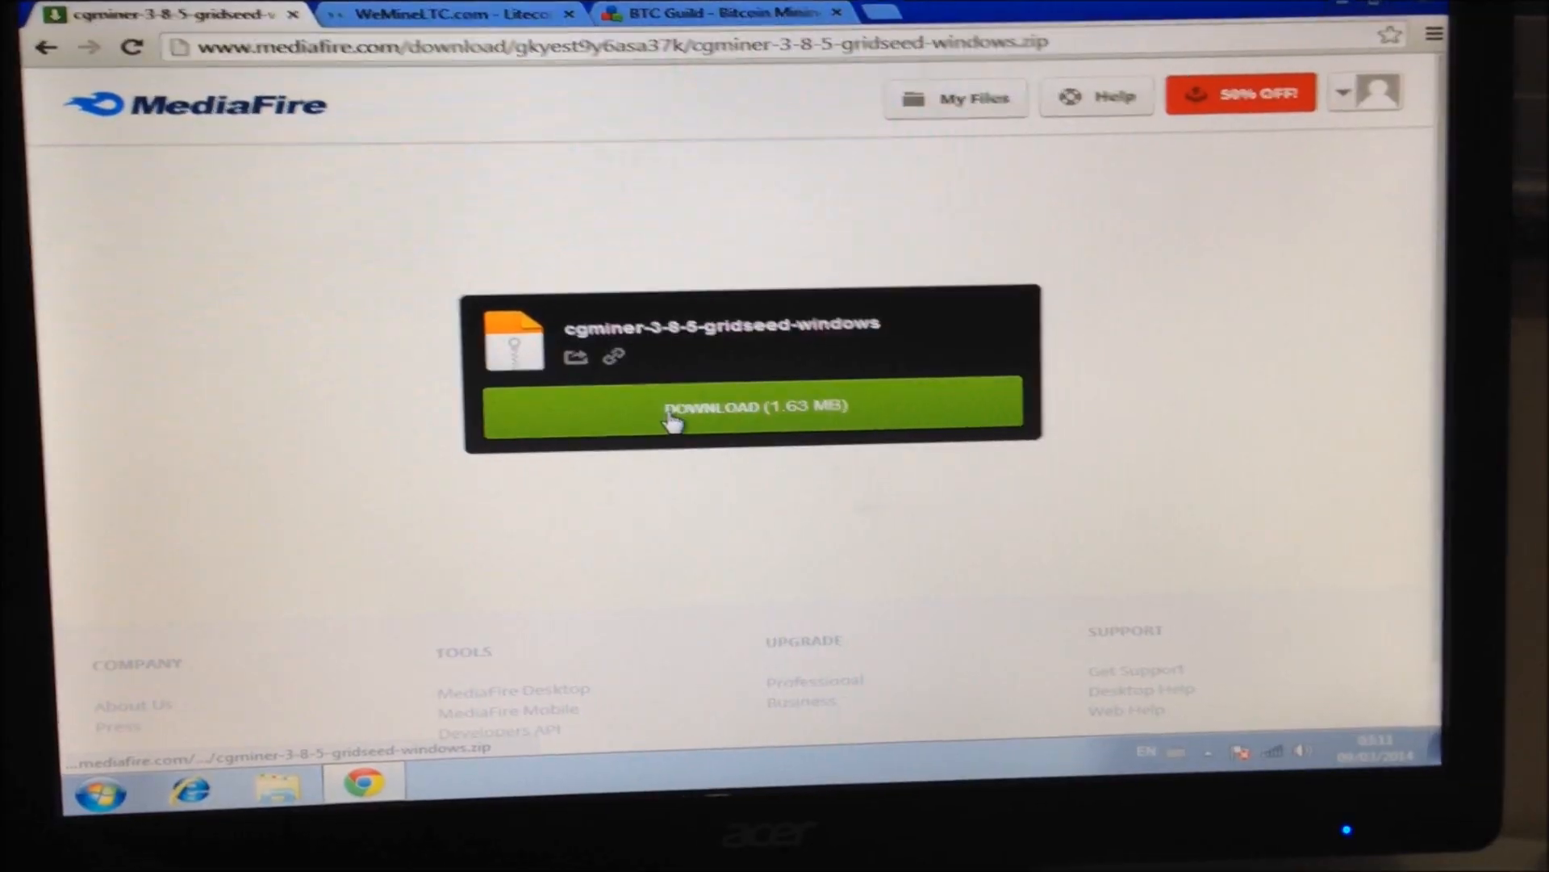
click(753, 407)
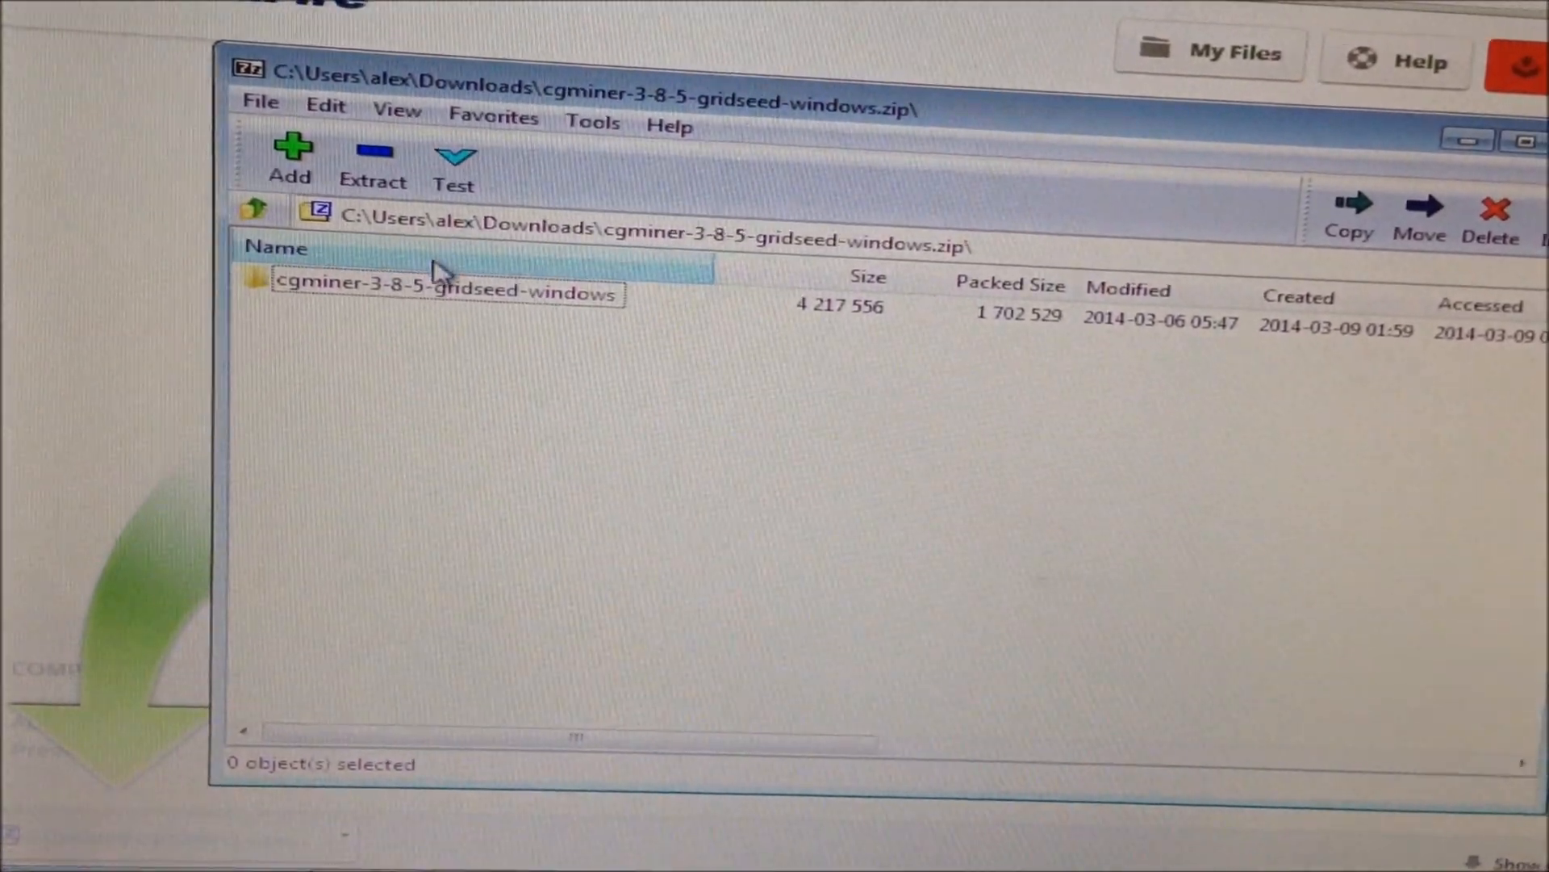
Extract the cgminer-3-8-5-gridseed-windows folder from the zip to a chosen destination.
click(1346, 212)
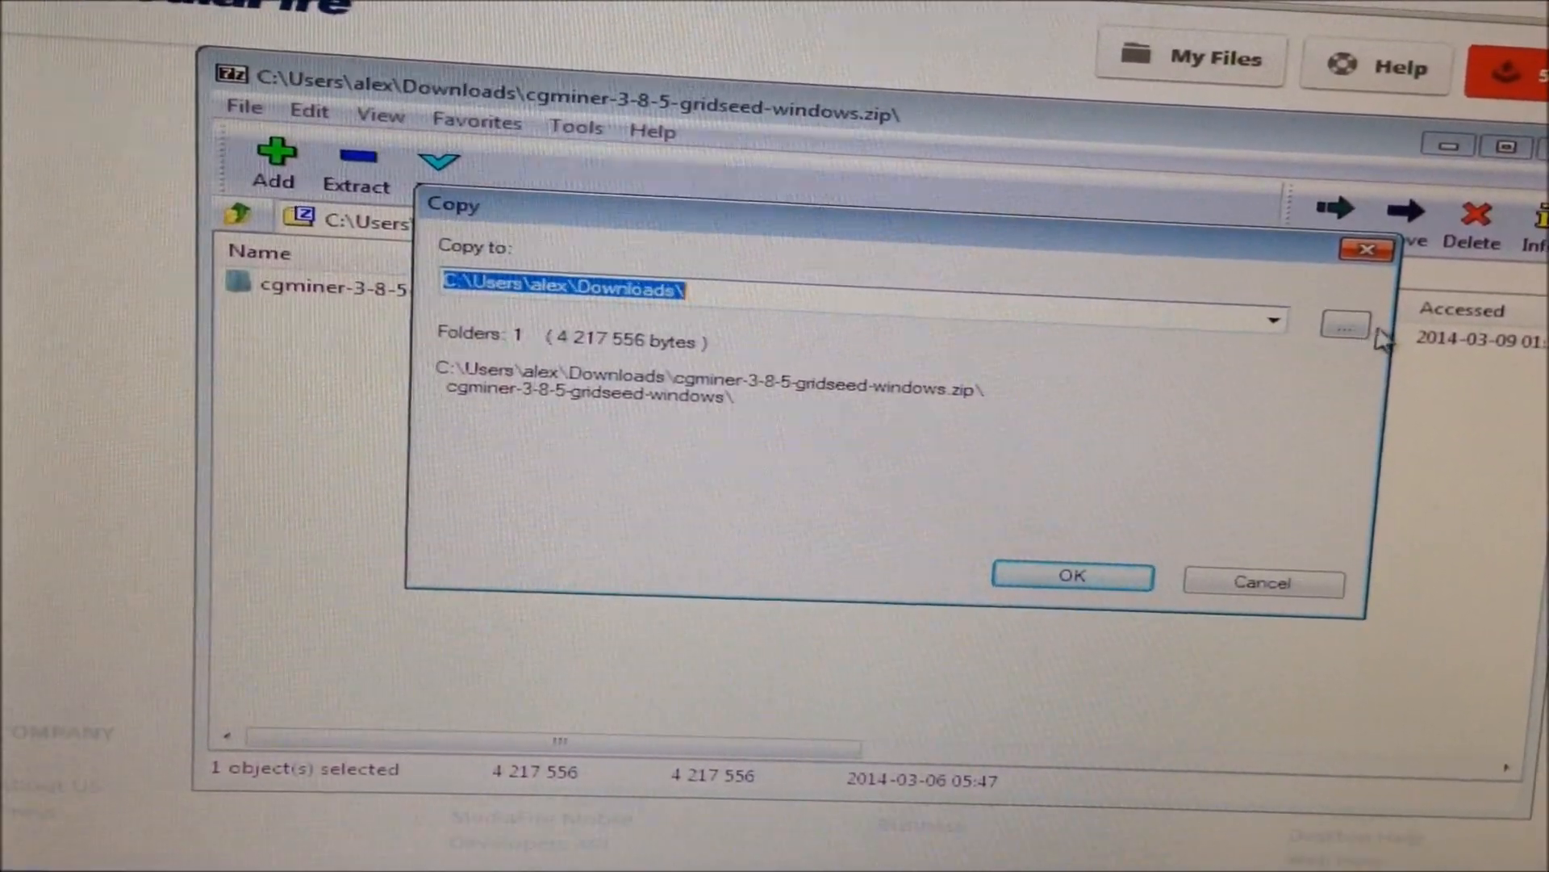
click(1344, 324)
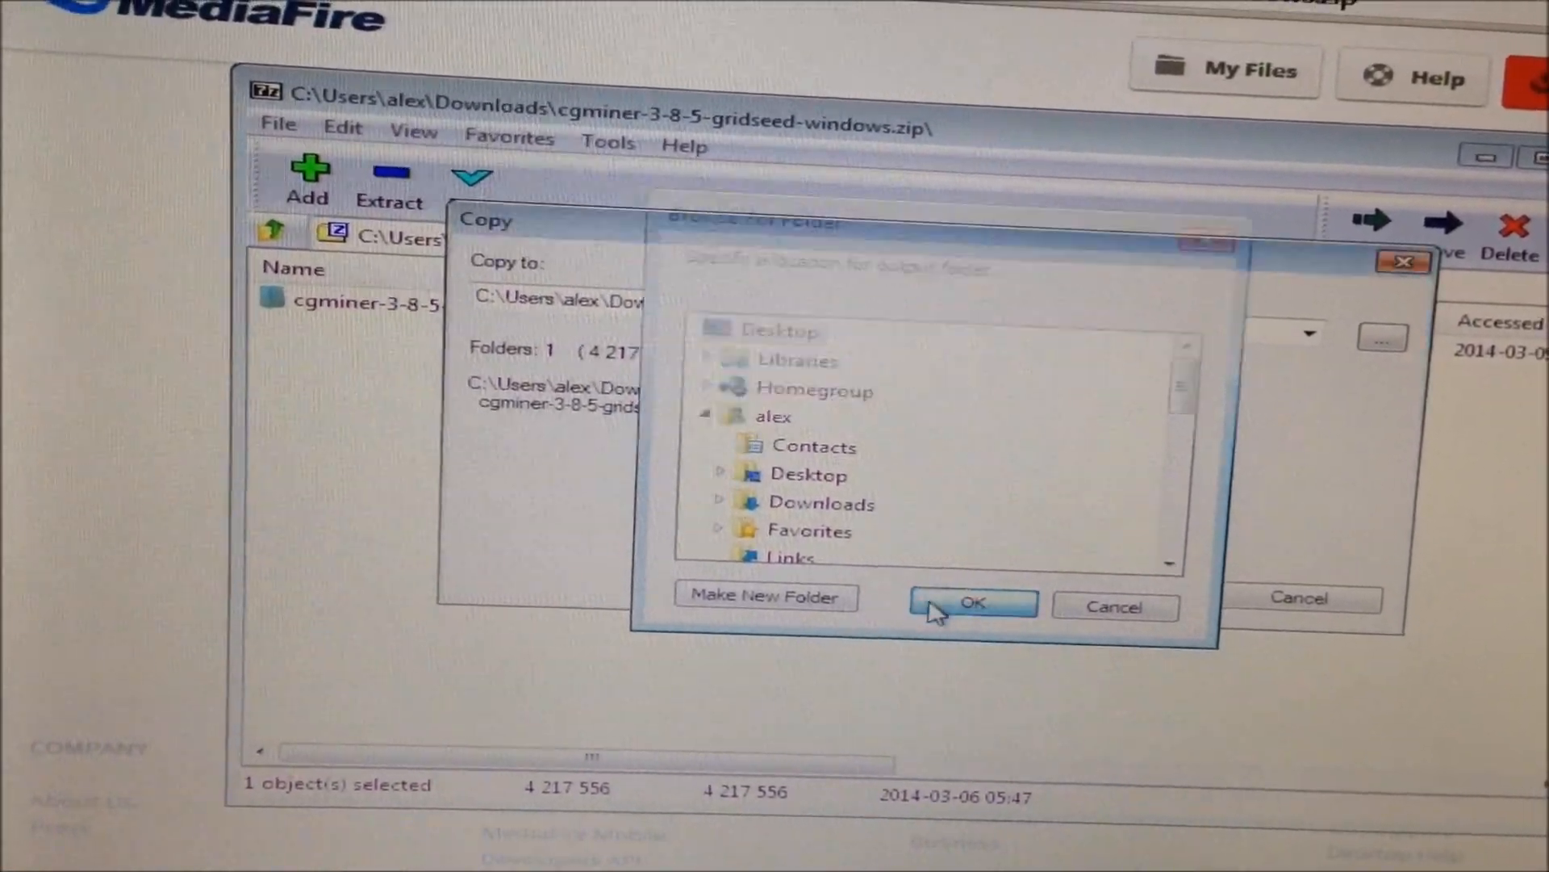
click(972, 603)
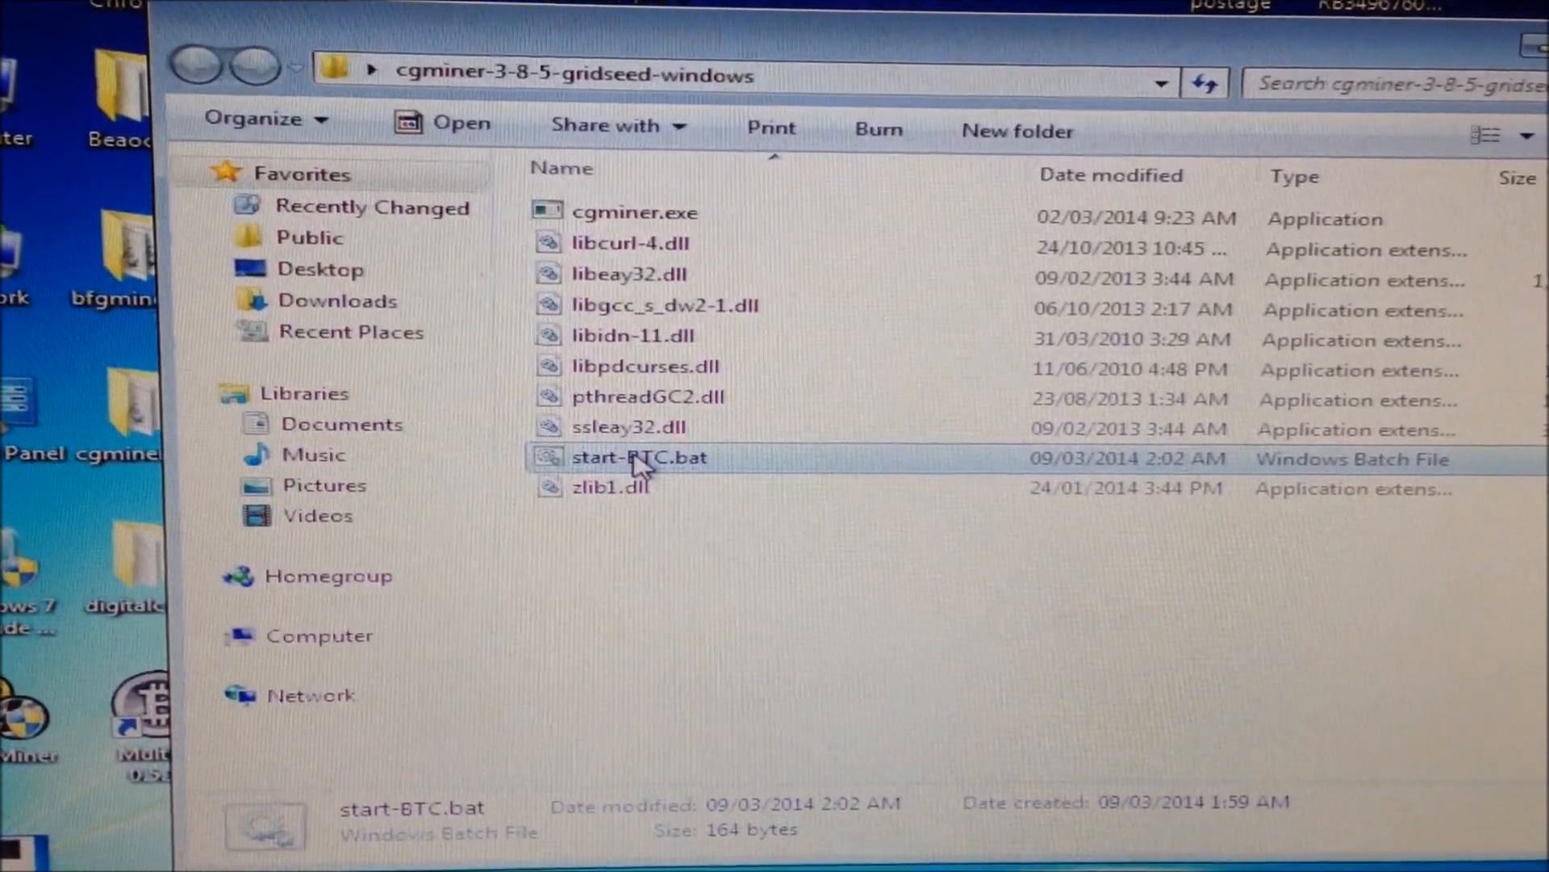
Open the context menu for start-BTC.bat in the cgminer folder.
right_click(639, 458)
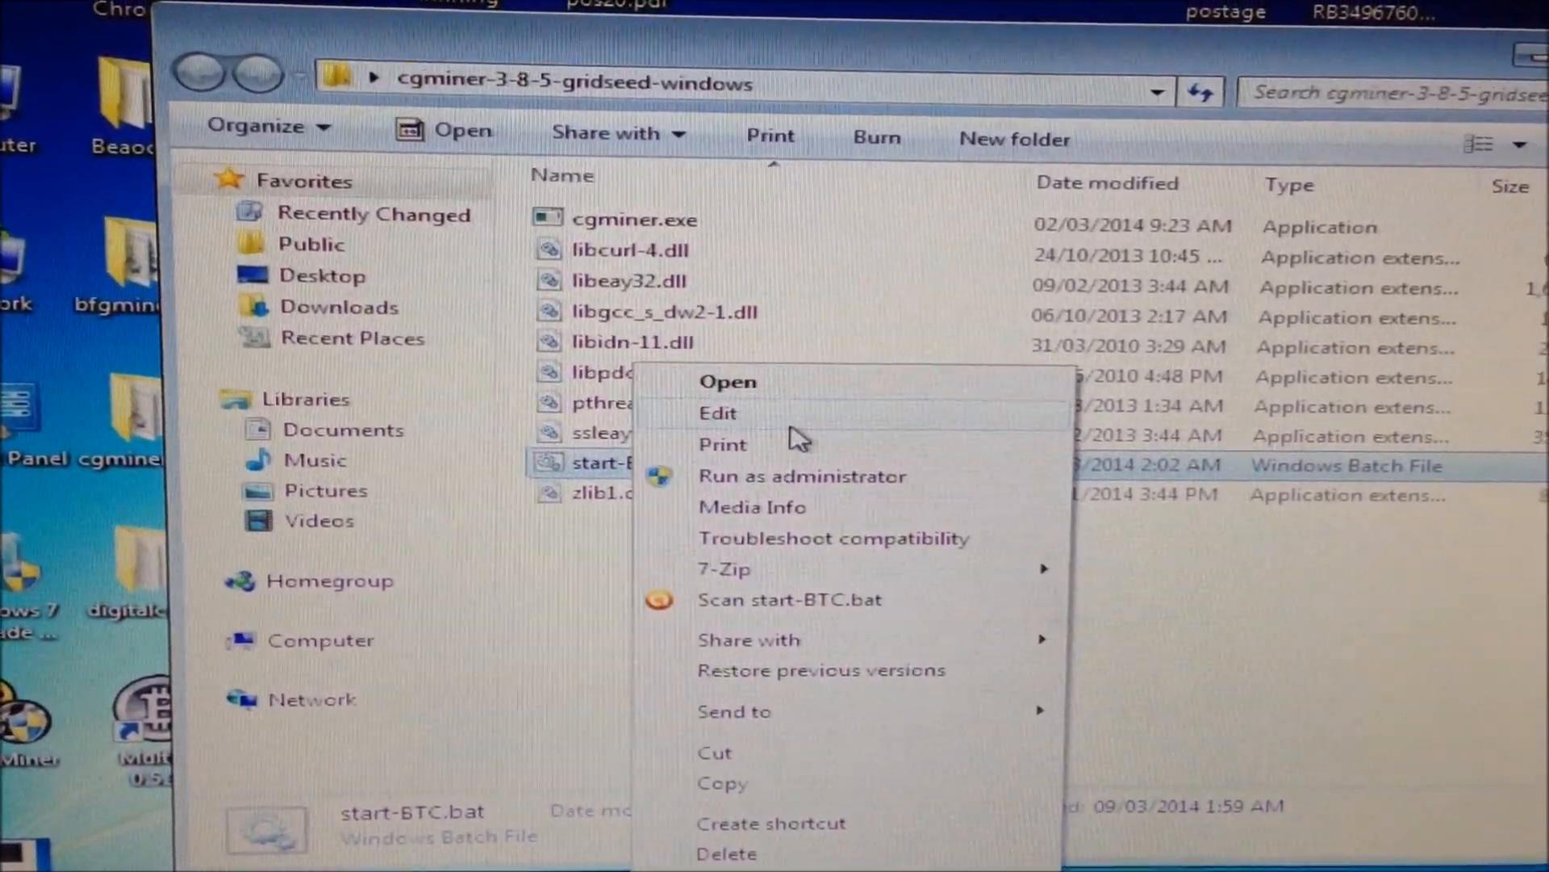
Open start-BTC.bat in Notepad to edit the cgminer launch settings.
click(717, 413)
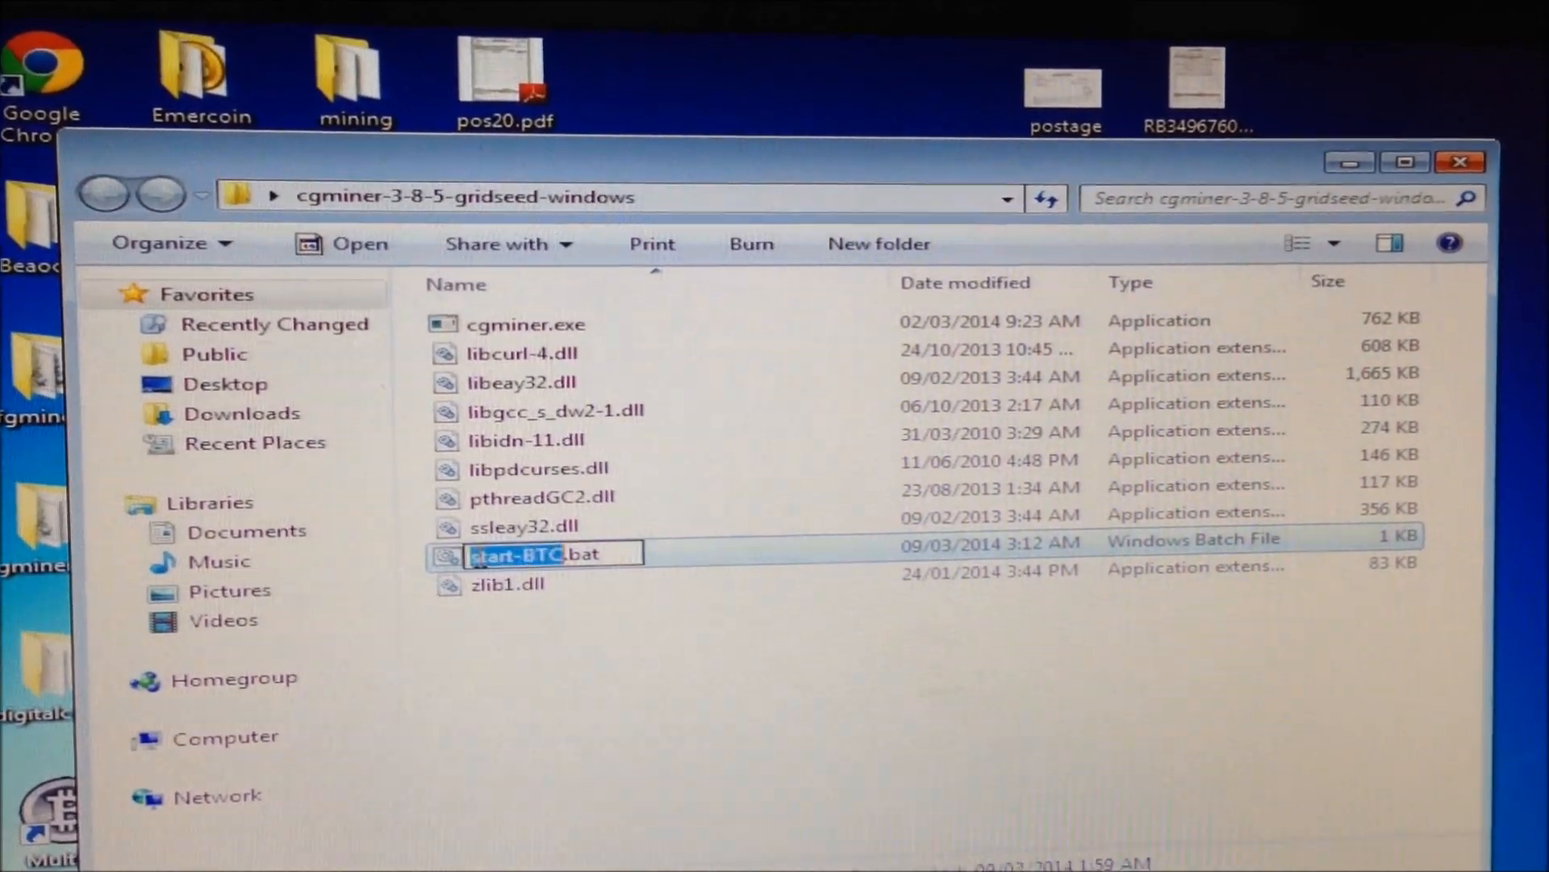
Run start-BTC.bat to launch cgminer mining Bitcoin.
double_click(514, 554)
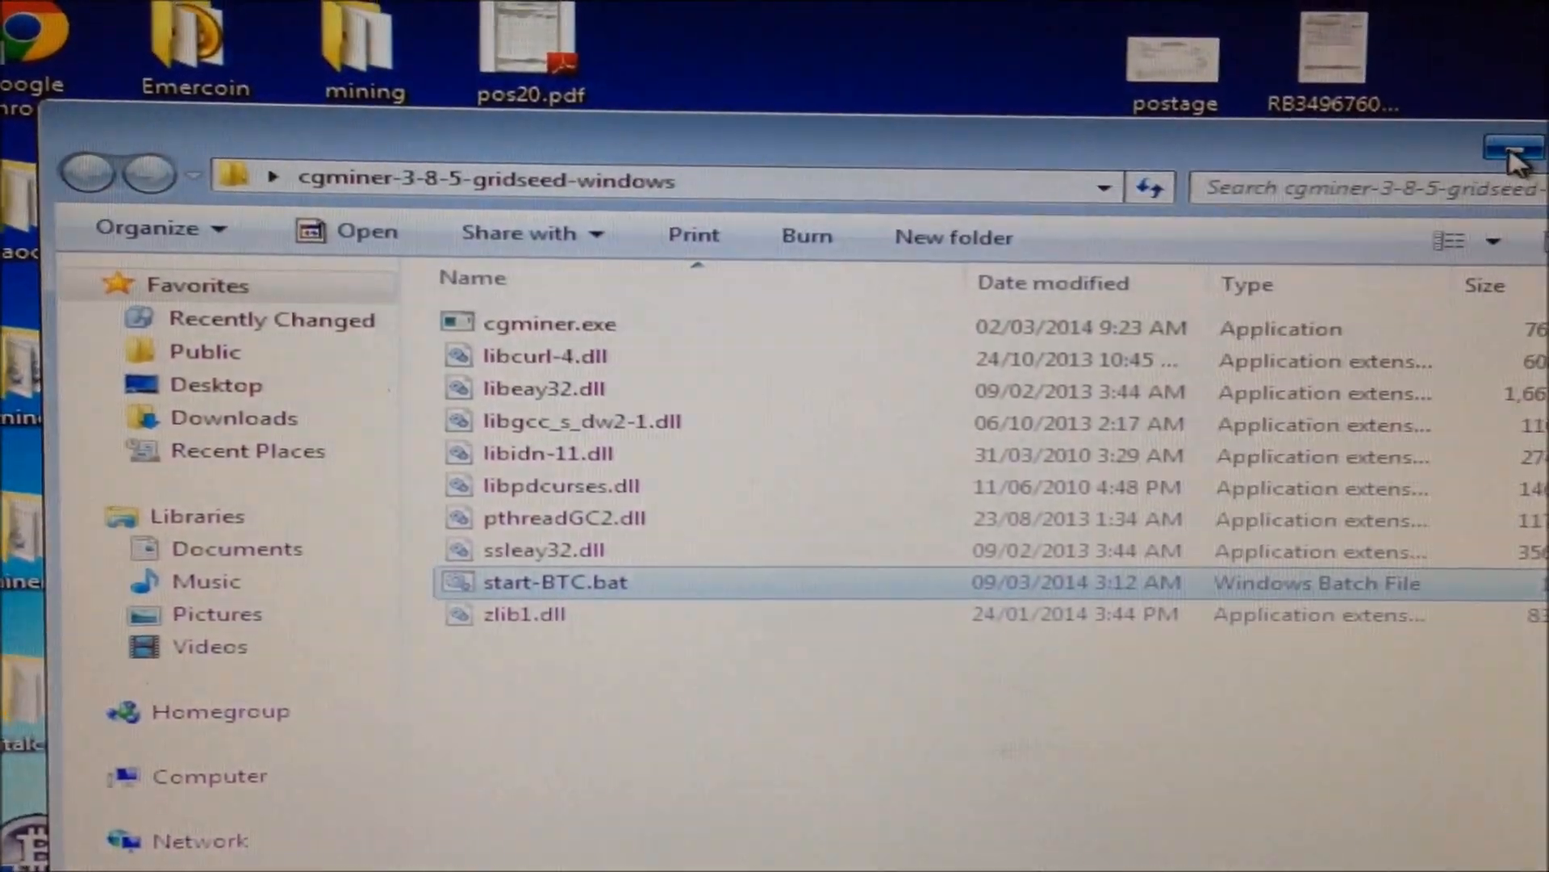
Minimize the cgminer folder and open cpuminer-GC3355-win32-fixed's Start mining.bat in Notepad.
click(1522, 149)
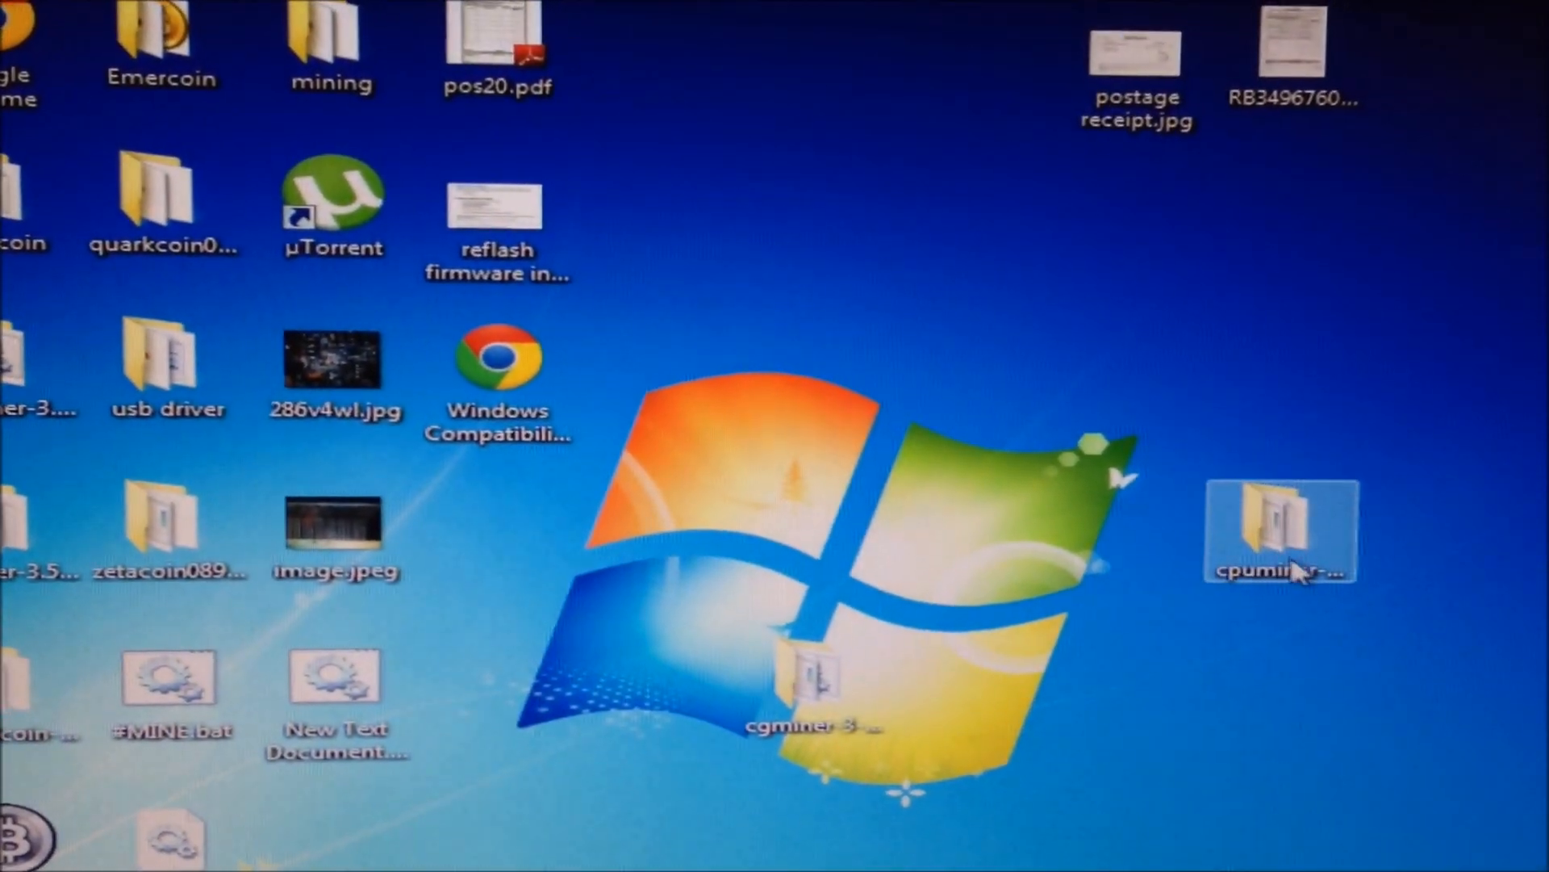
drag(1280, 534, 806, 549)
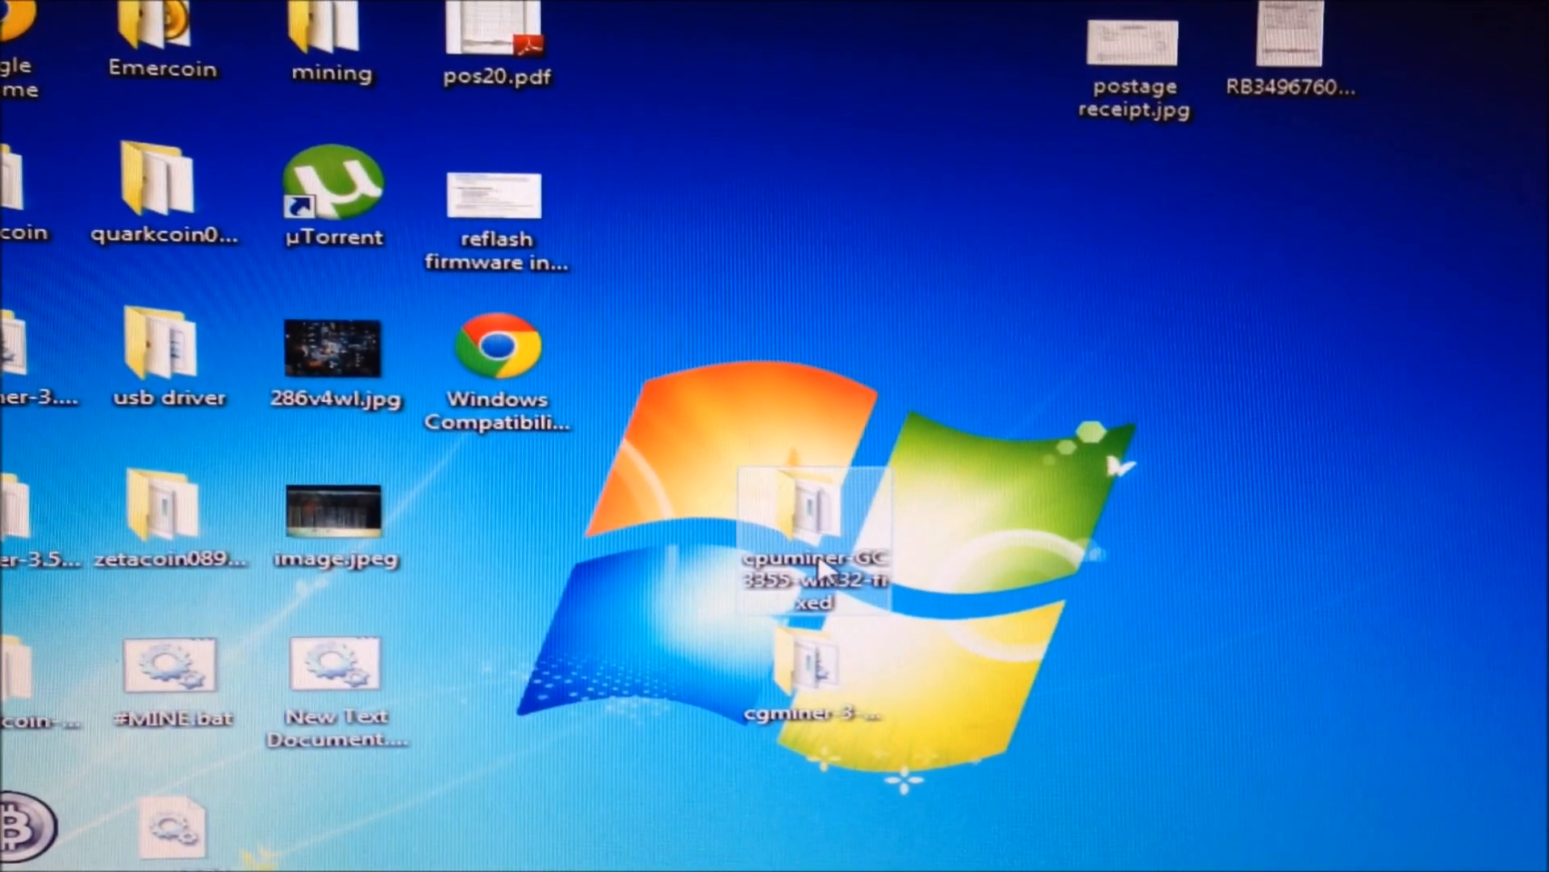
double_click(800, 534)
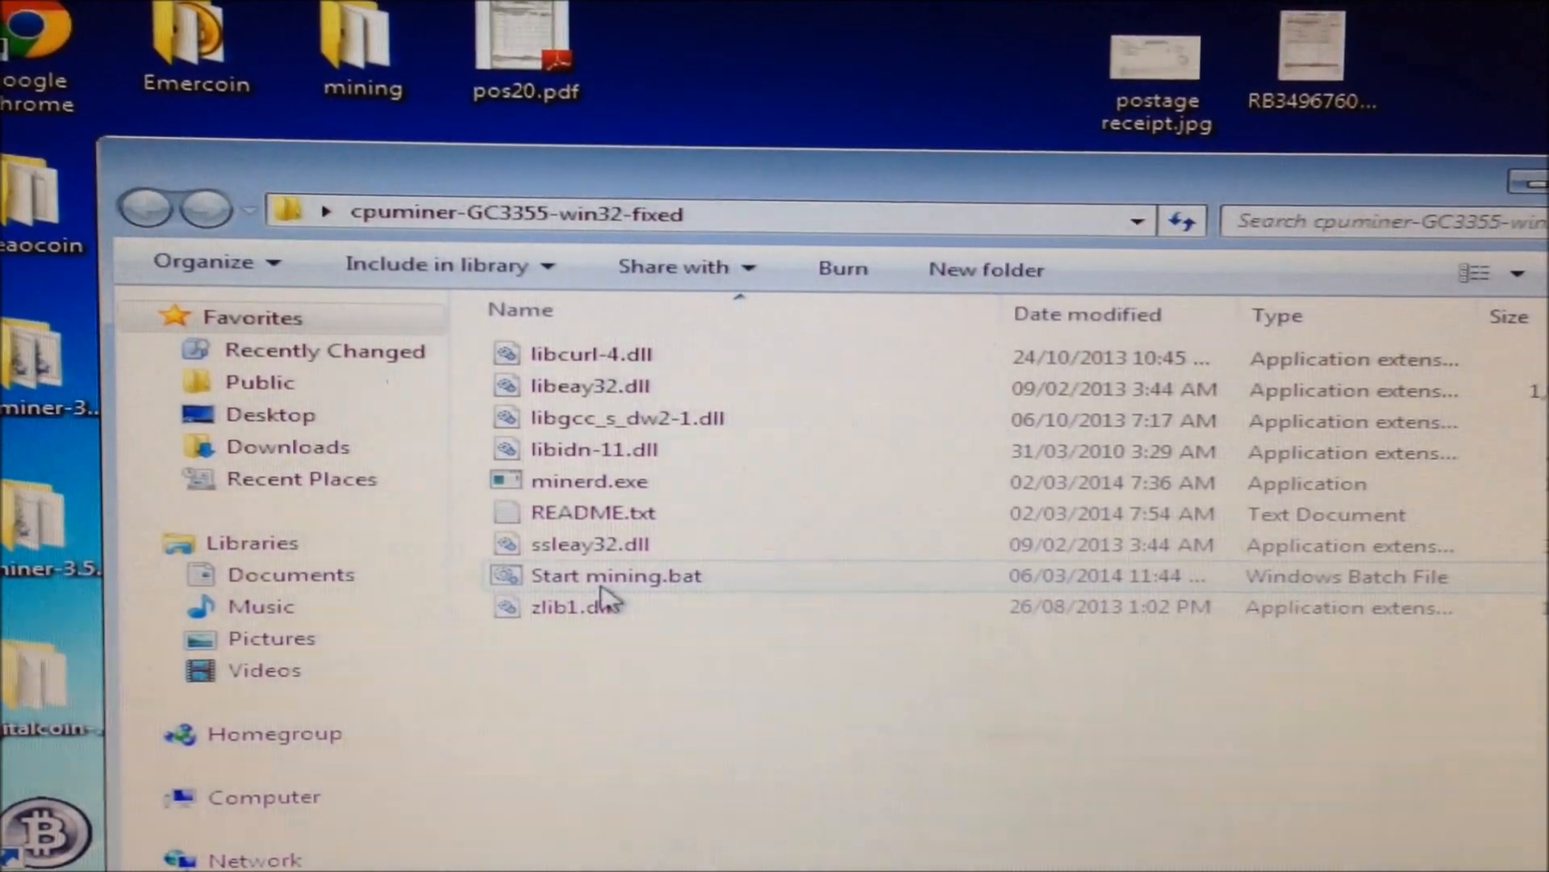
right_click(615, 576)
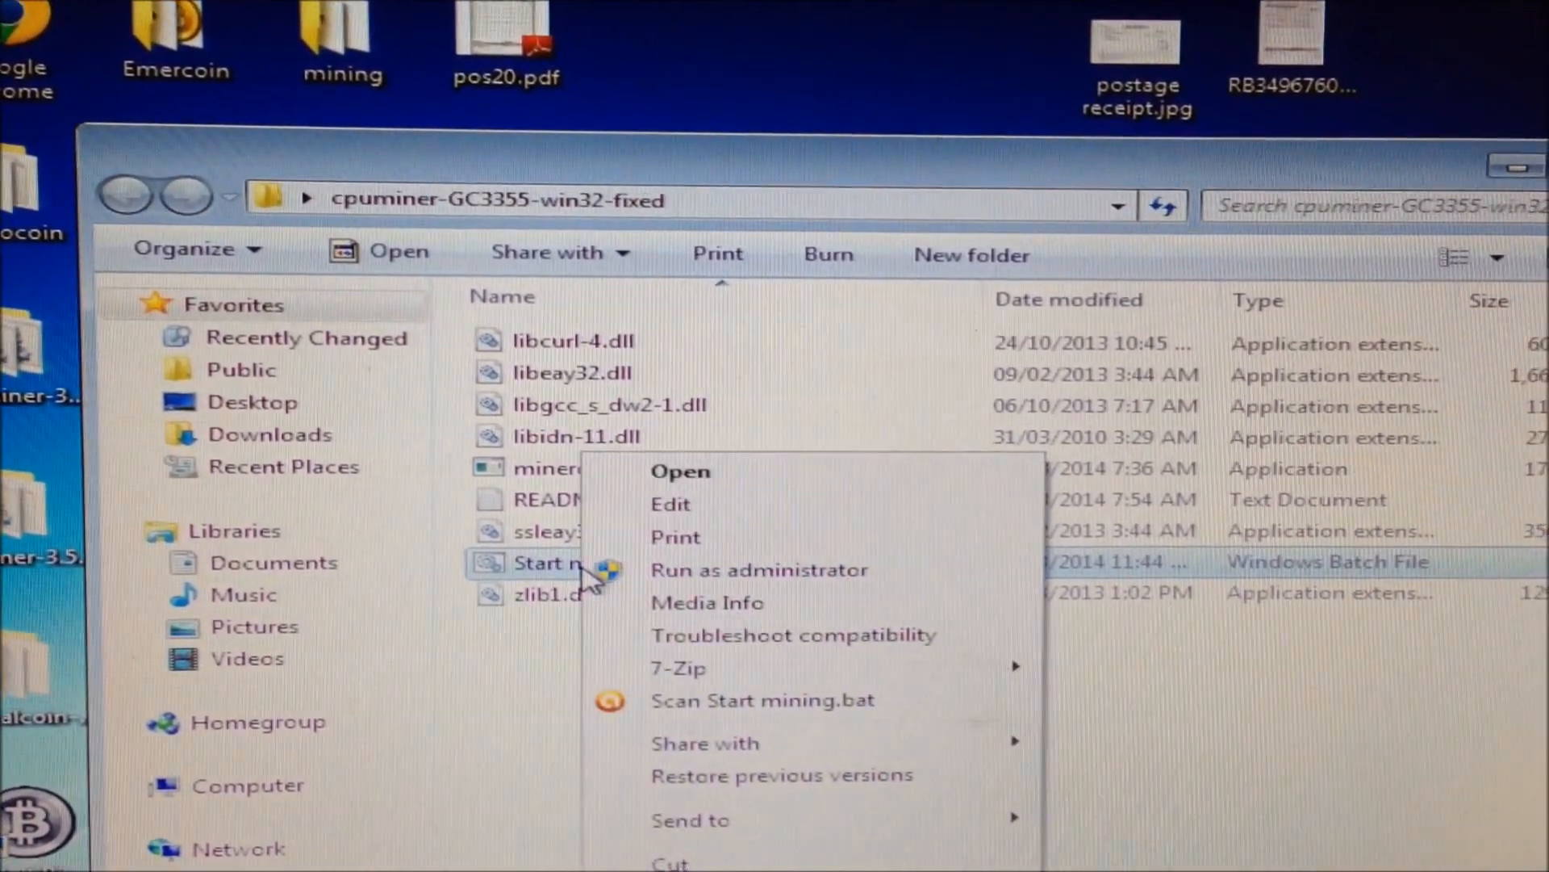
click(668, 503)
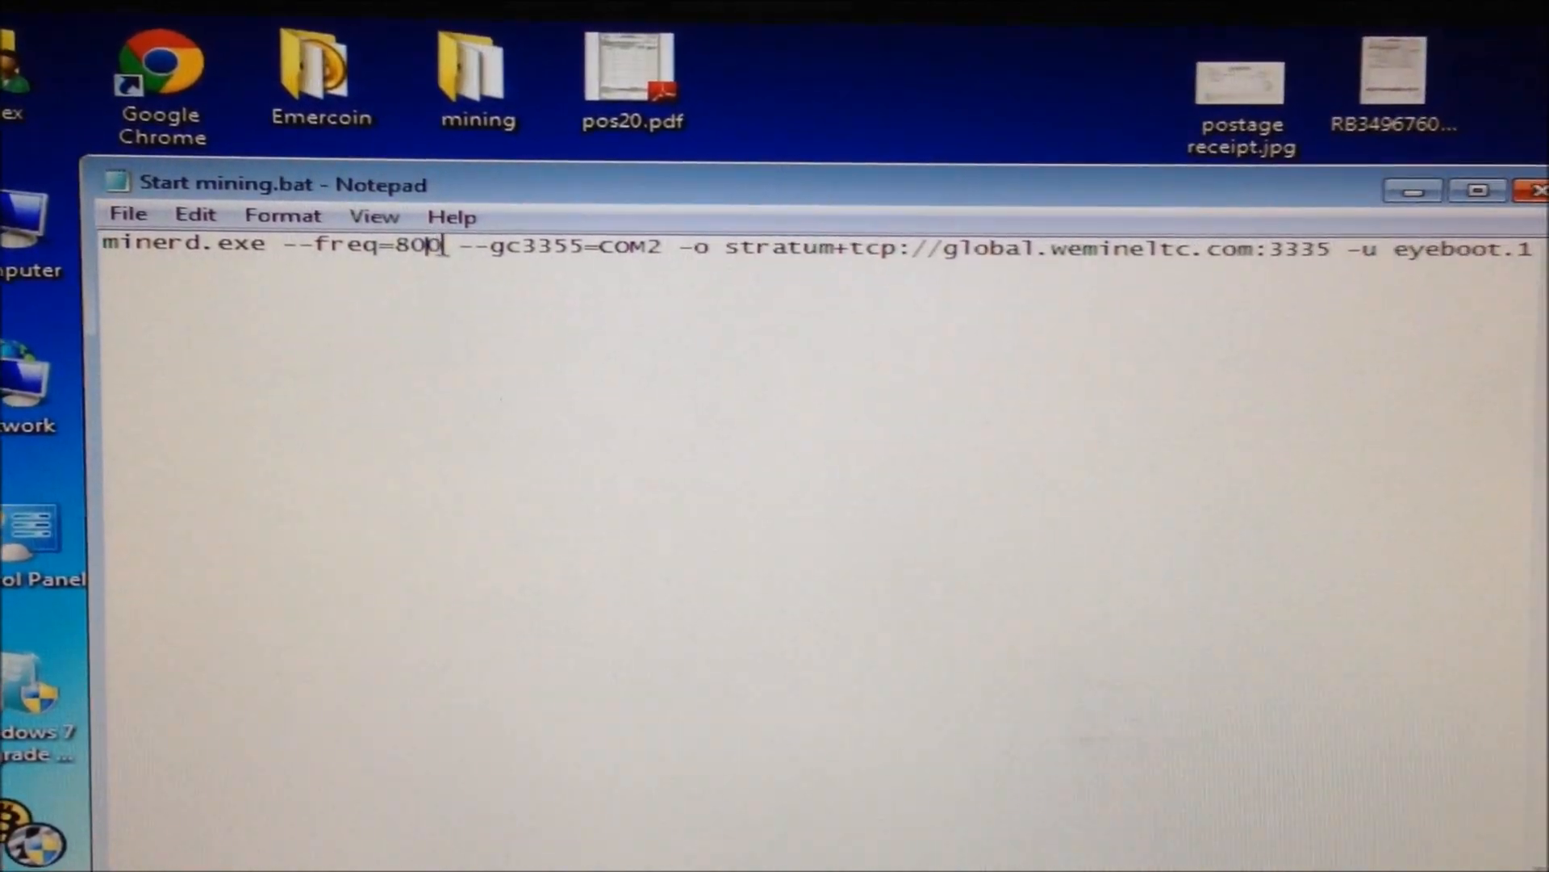
Replace the 800 frequency in Start mining.bat with 750.
double_click(393, 244)
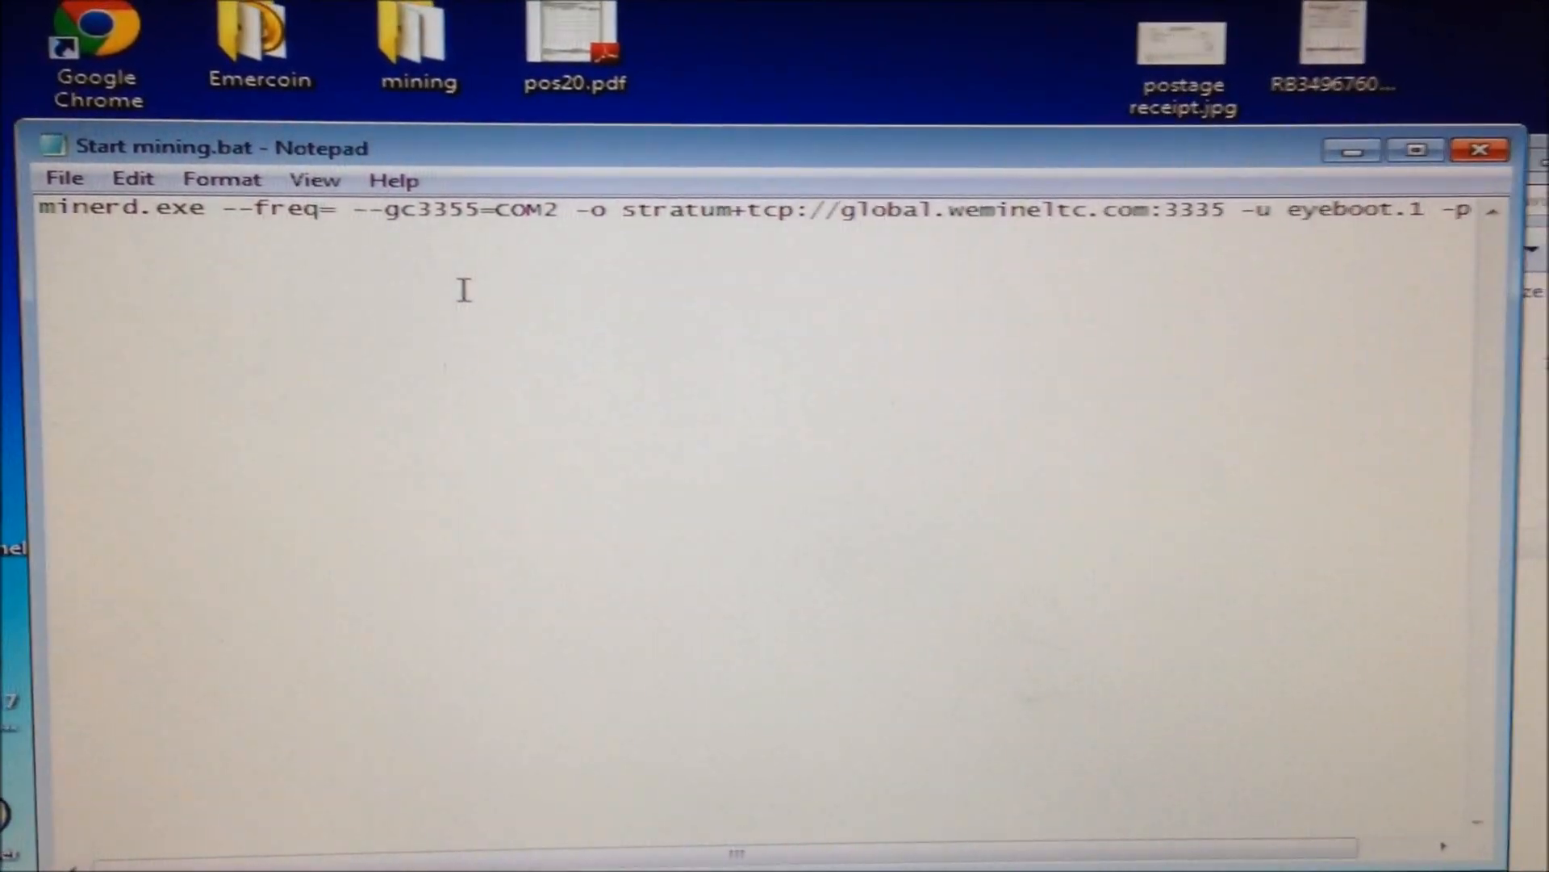
text(750)
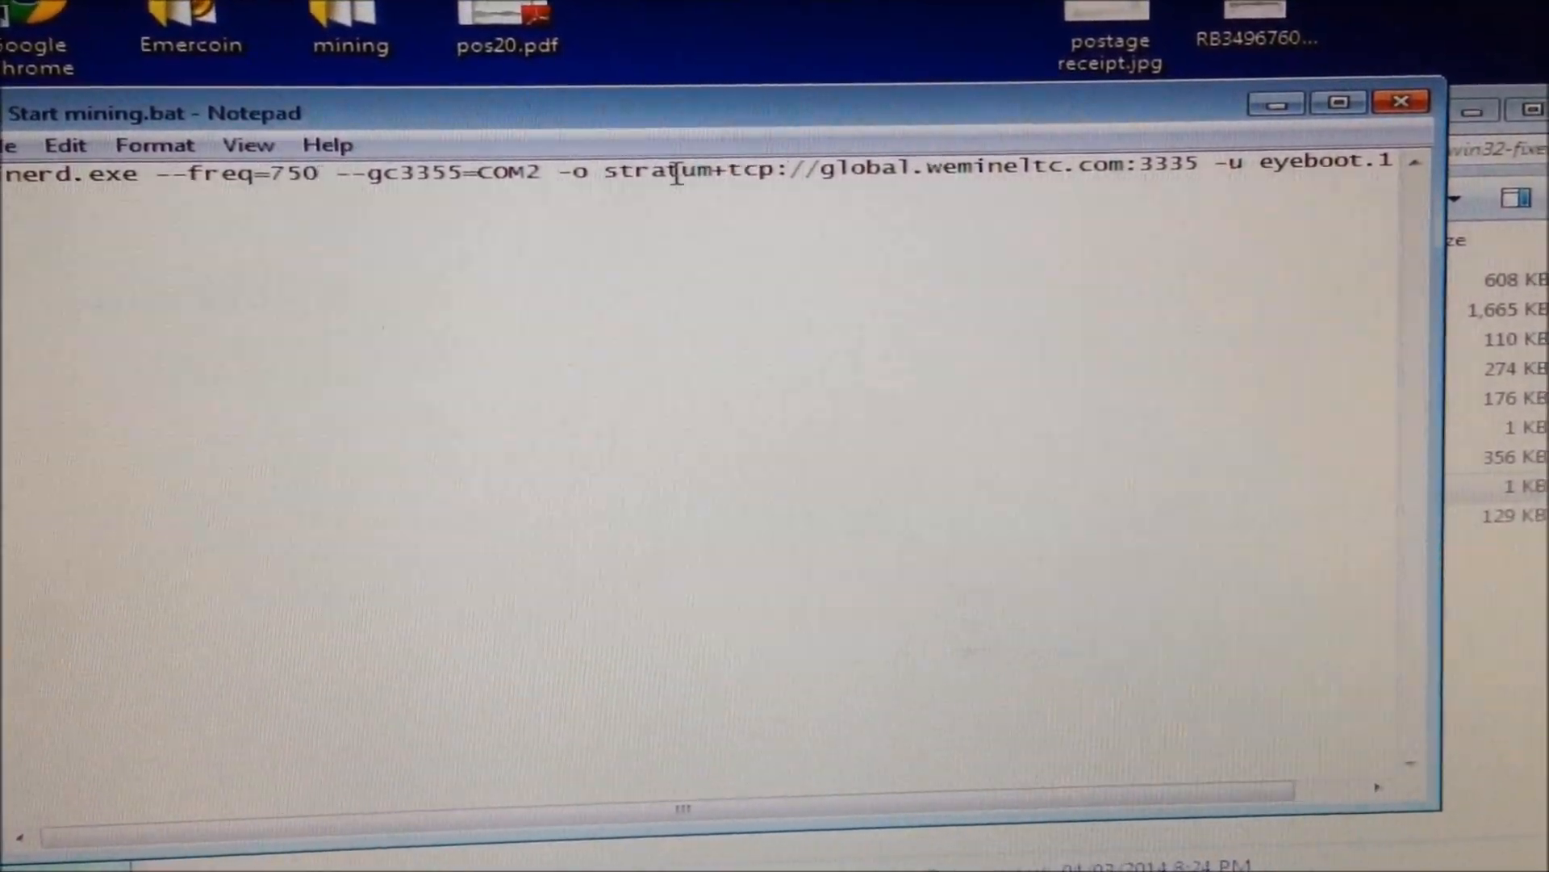
drag(653, 170, 1122, 170)
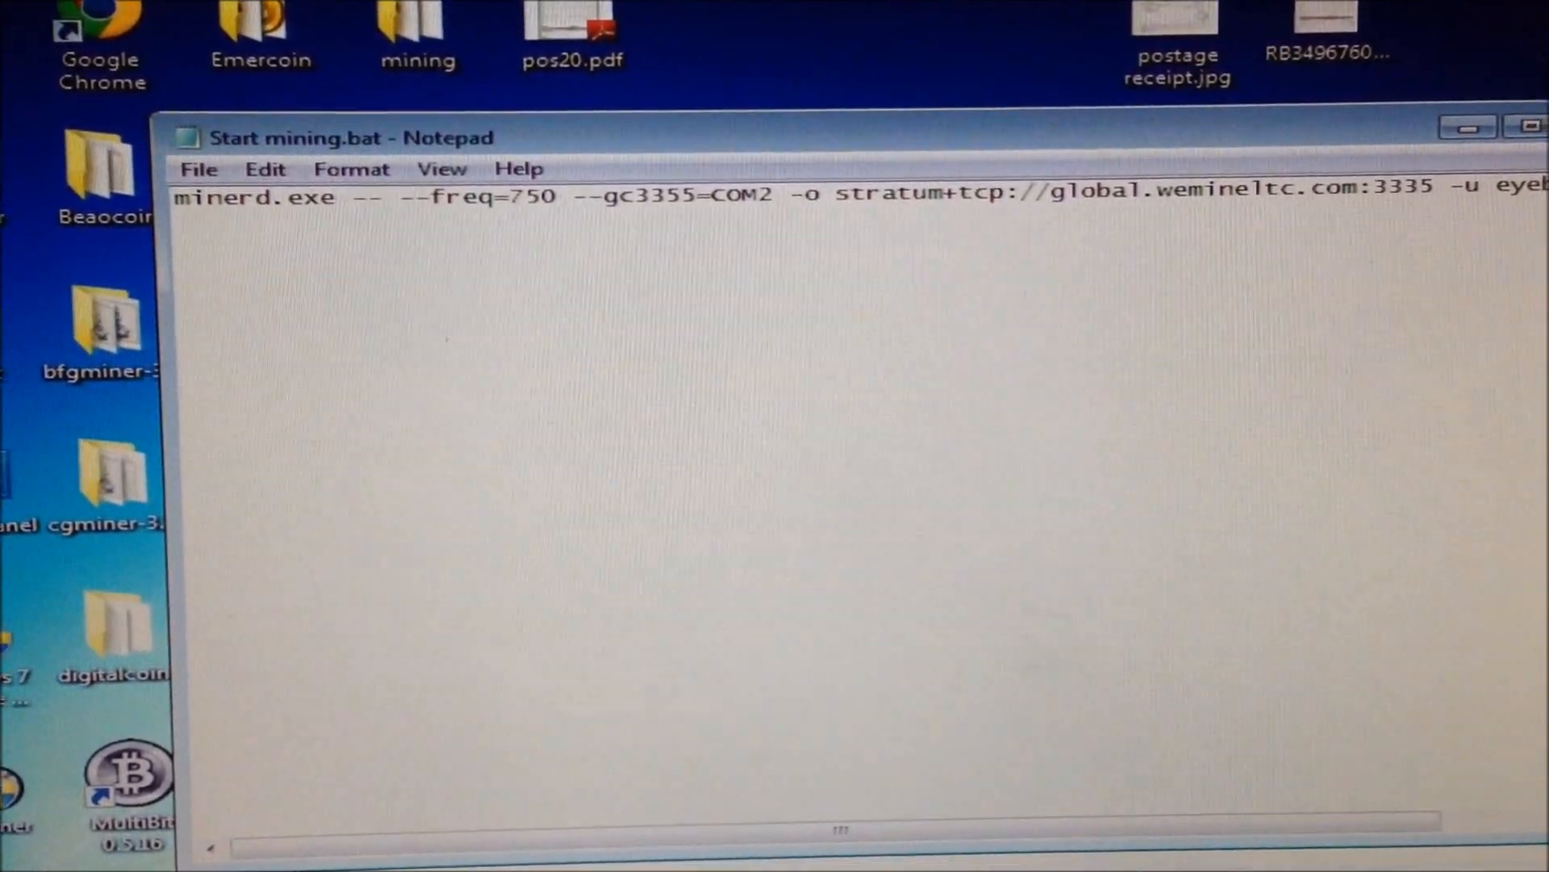
Type the dual-mode option (--dual) ahead of --freq=750.
text(--DAUL)
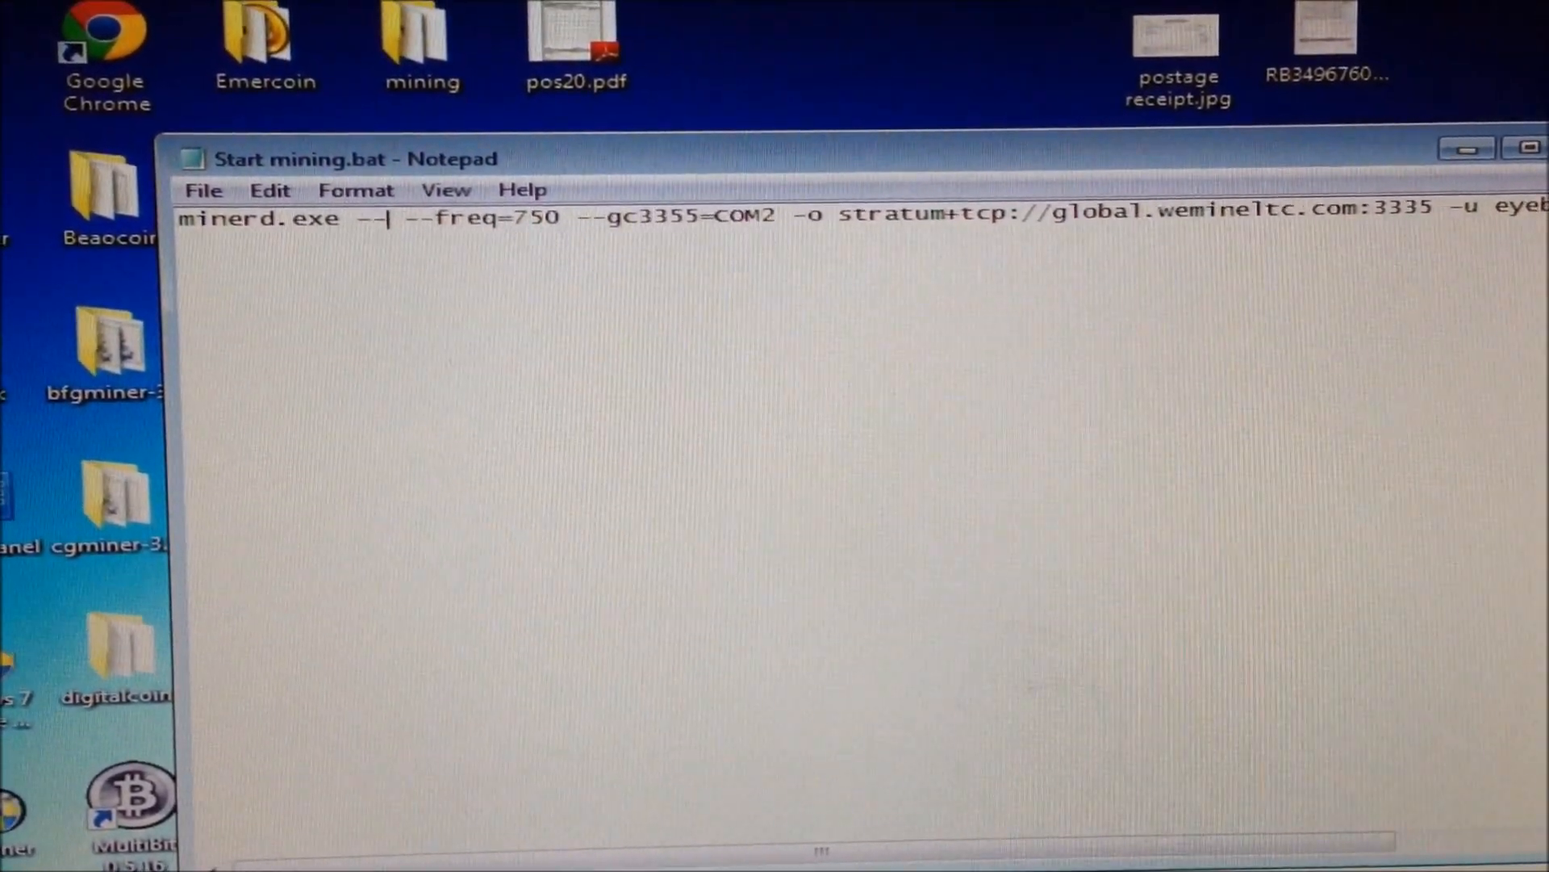
text(dau)
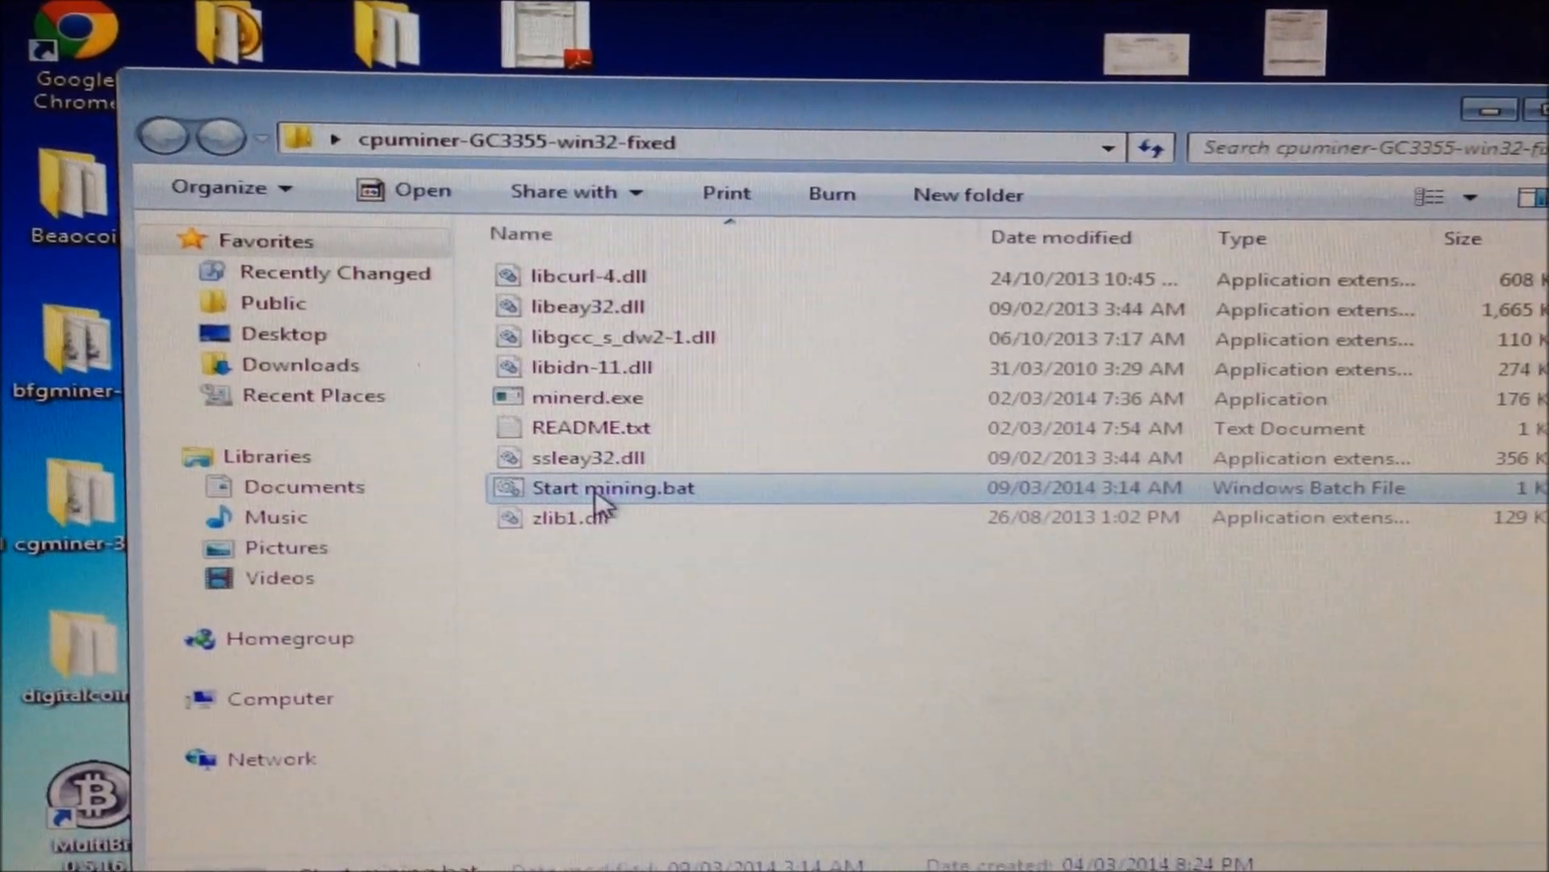
double_click(612, 487)
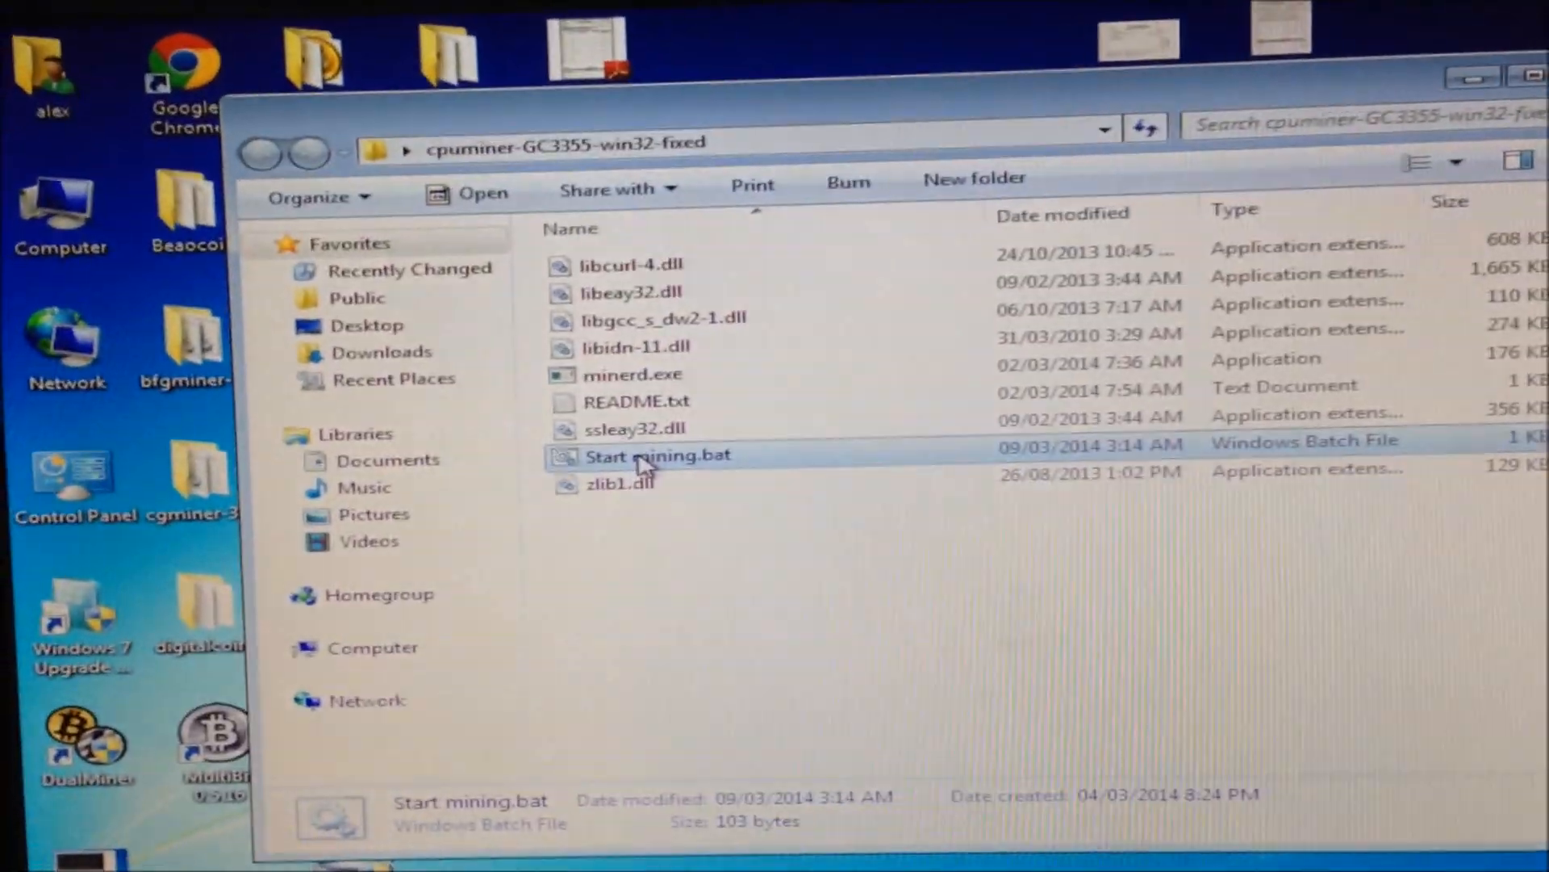
right_click(656, 455)
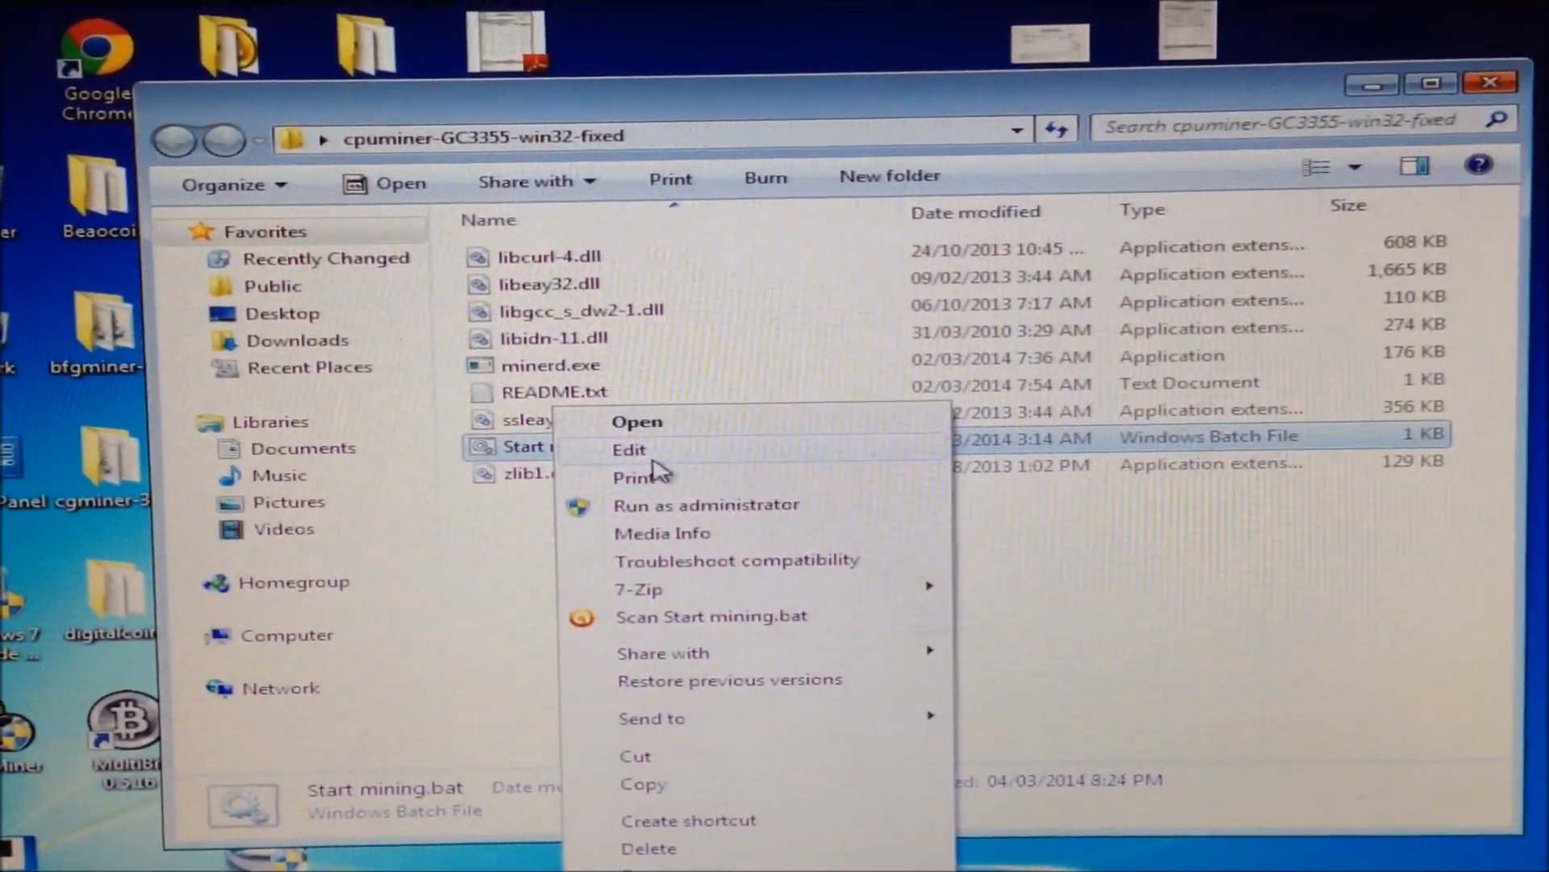
click(629, 450)
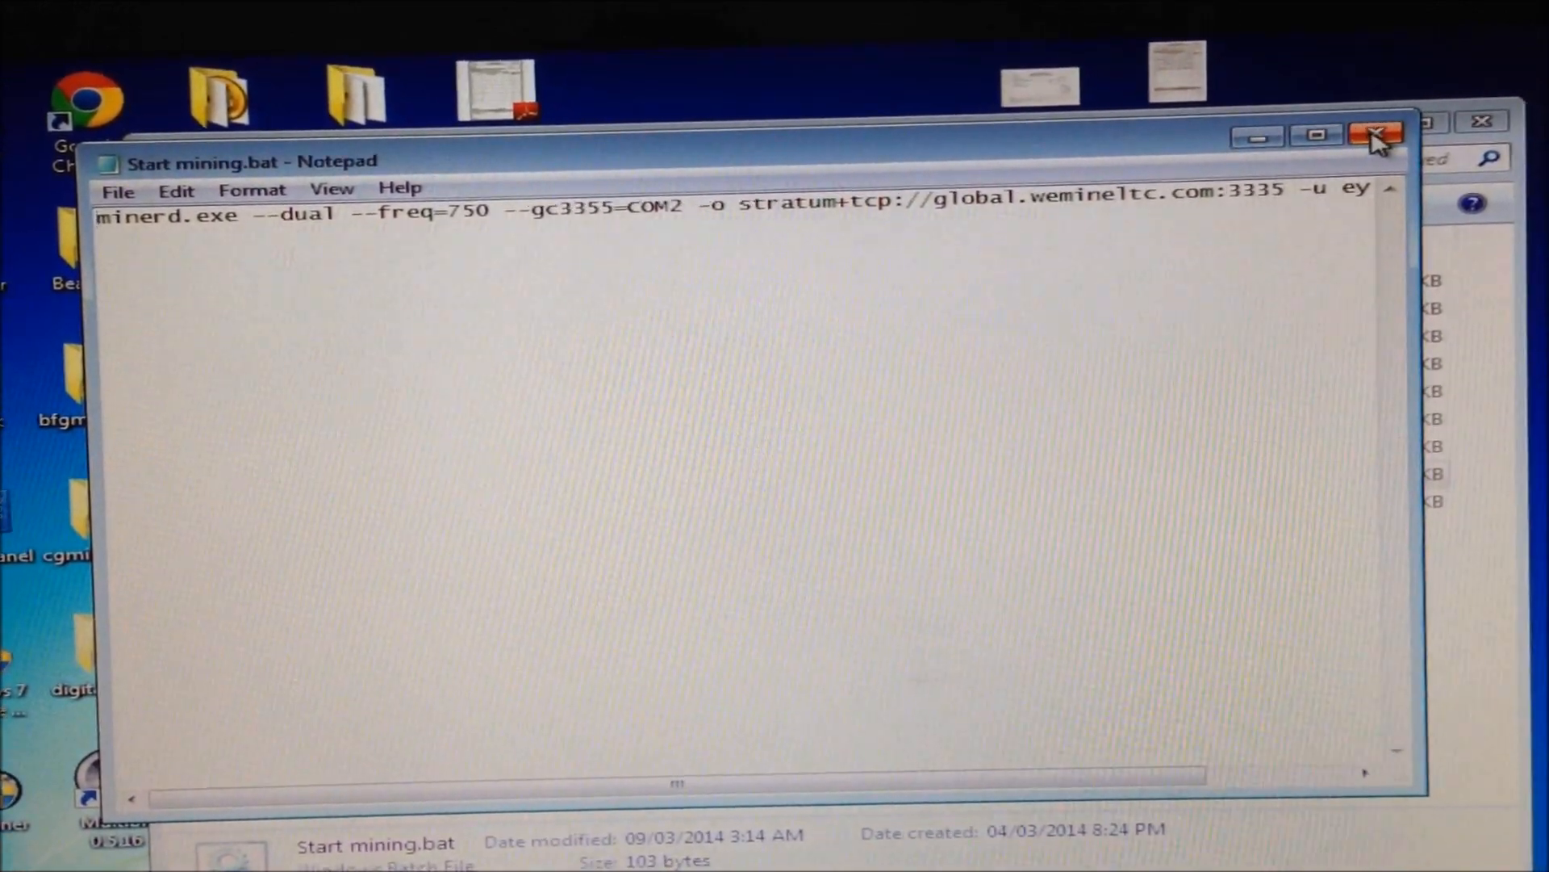
click(1375, 135)
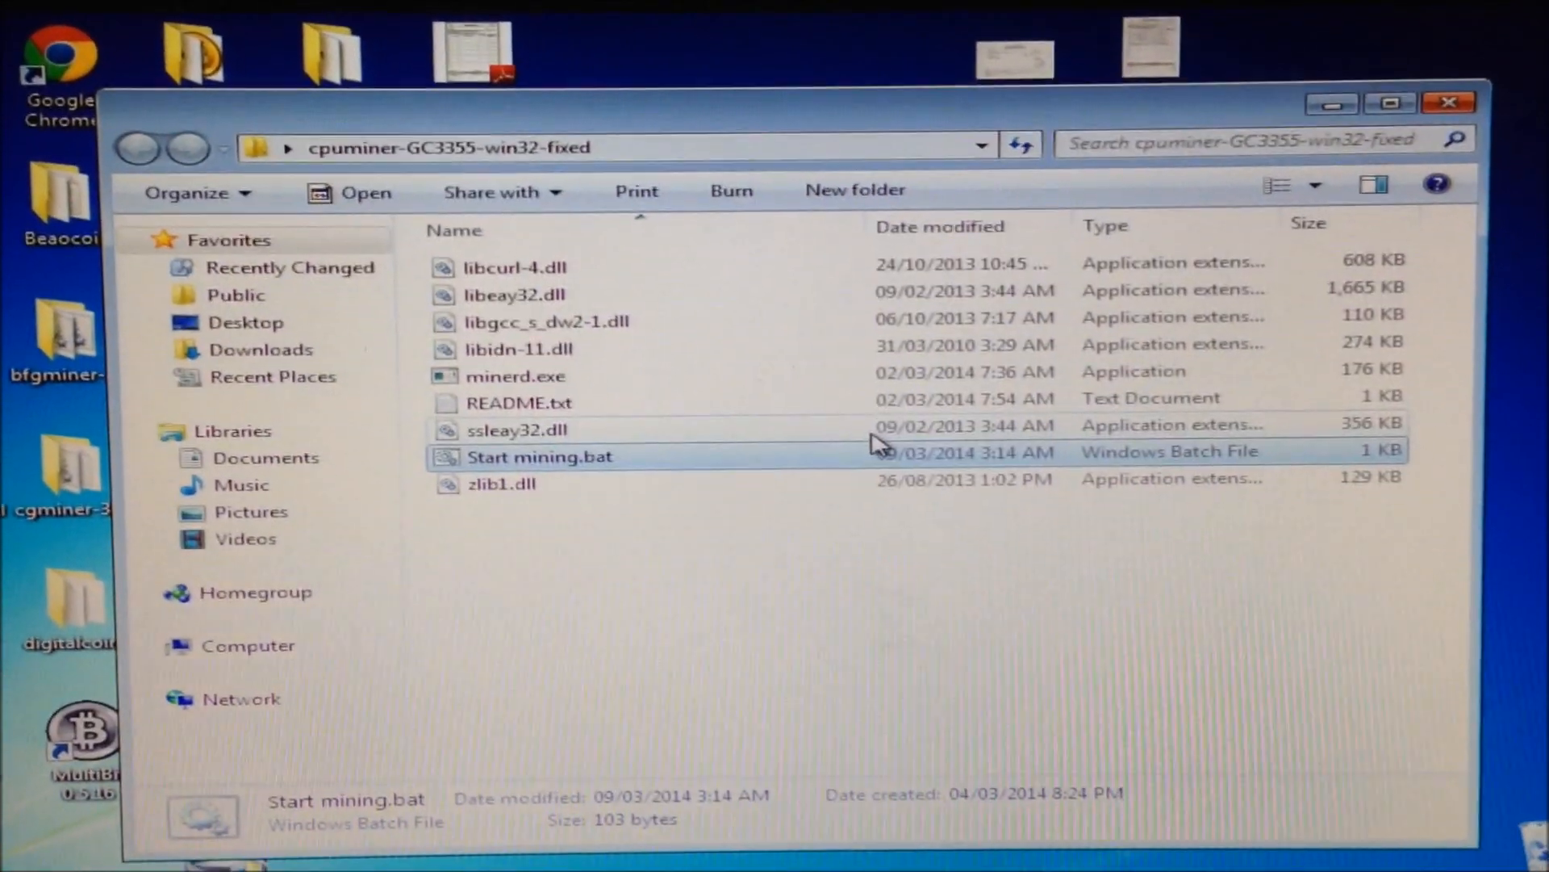